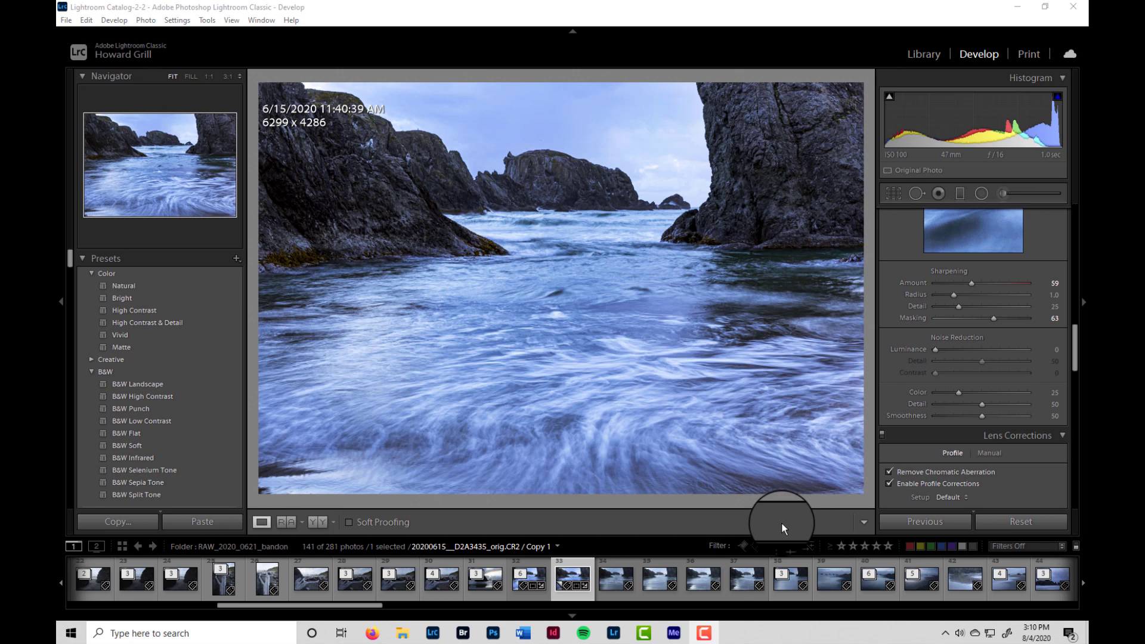
mouse_move(779, 527)
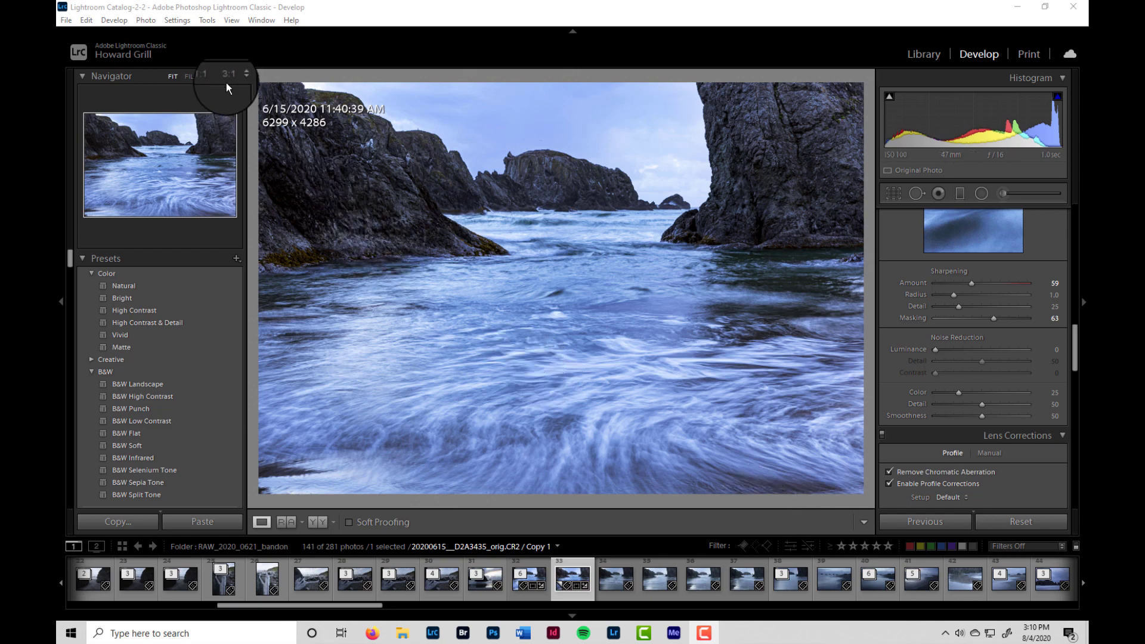
Step: View the sea stack photo at 3:1 magnification on the right rock's sky edge
click(233, 76)
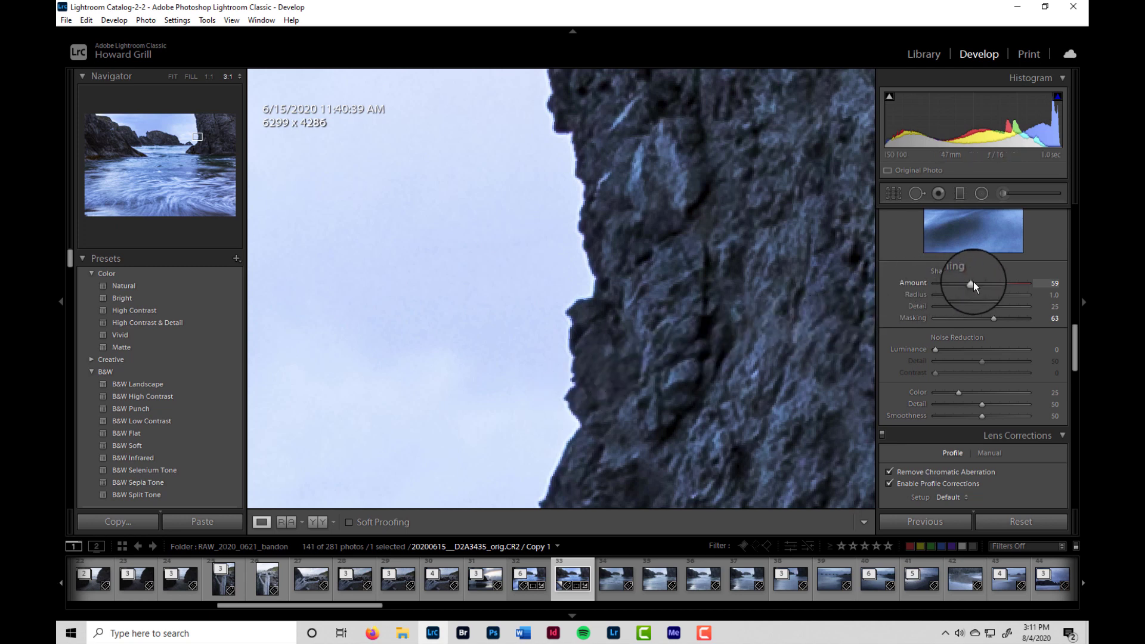
Step: Push Sharpening Amount and Radius to maximum to reveal the halo, then restore Amount 59, Radius 1.4
drag(970, 284, 984, 284)
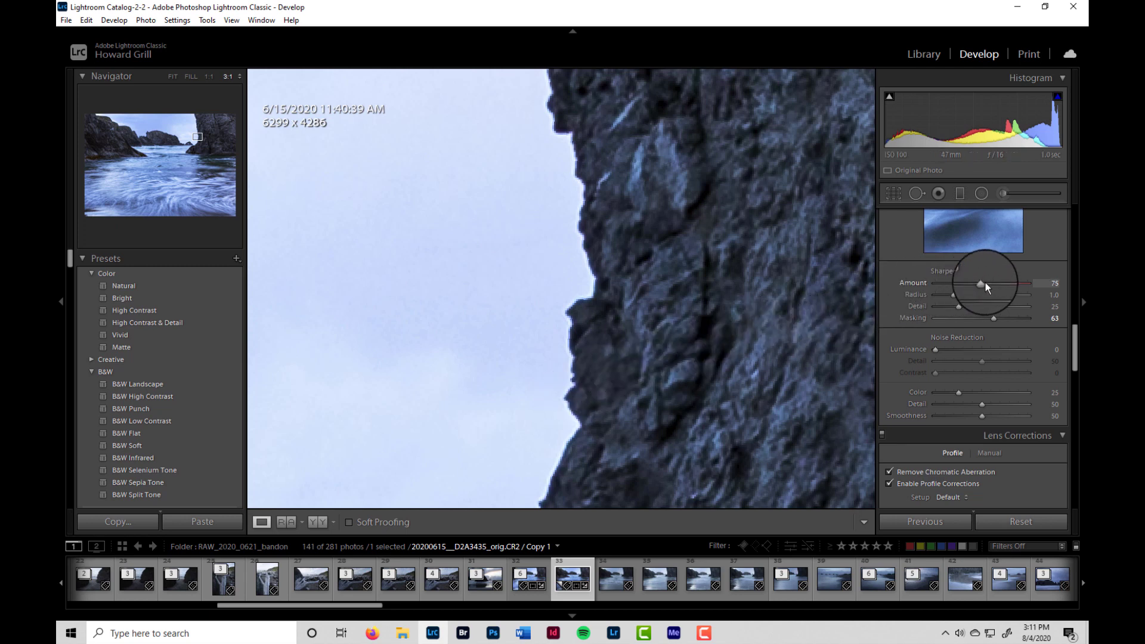
drag(981, 283, 1024, 284)
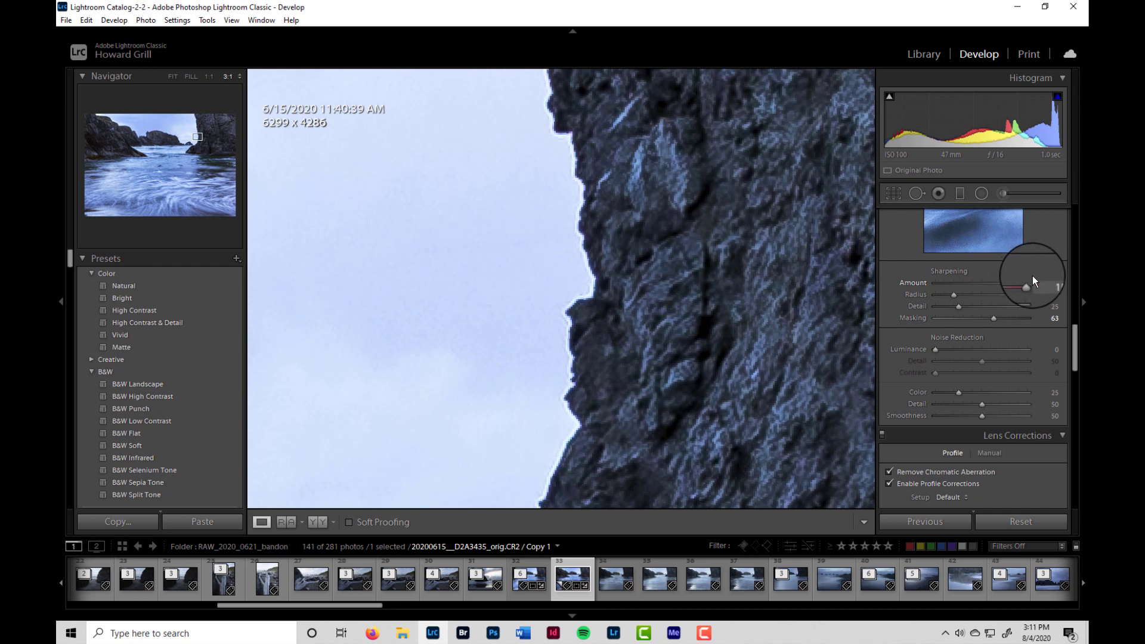
drag(1025, 283, 1028, 283)
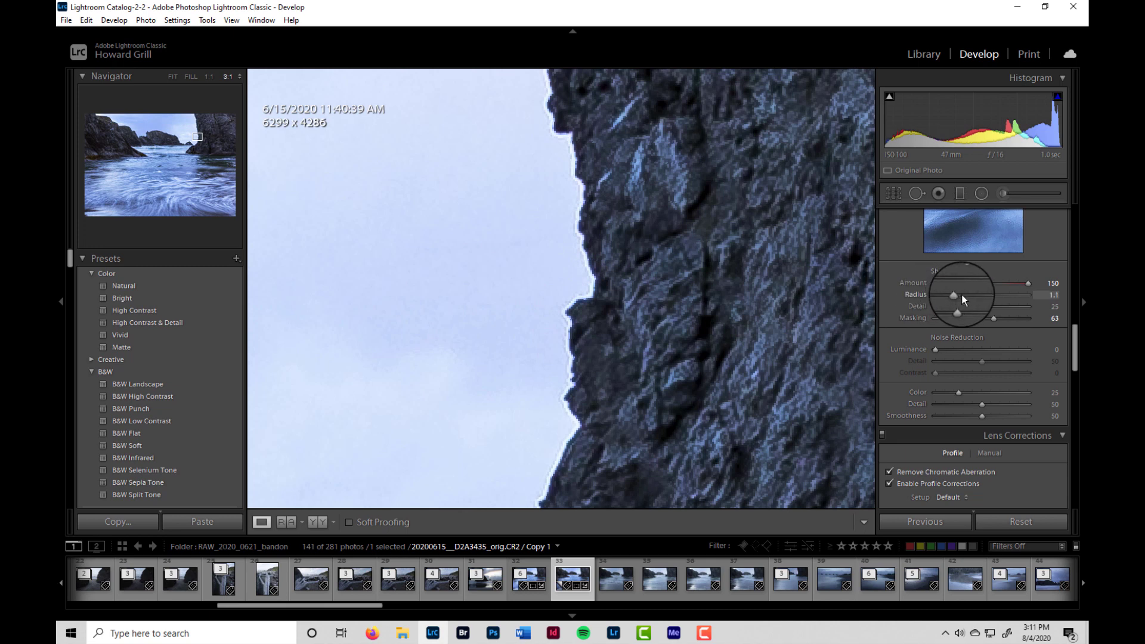
drag(954, 295, 1016, 294)
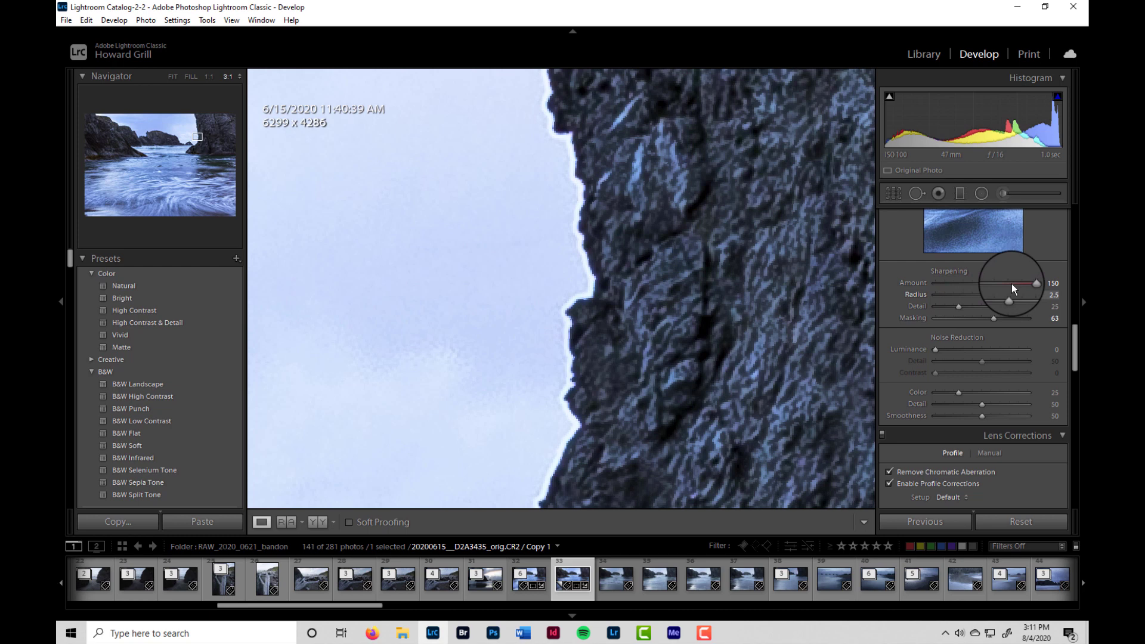
drag(1016, 284, 1032, 284)
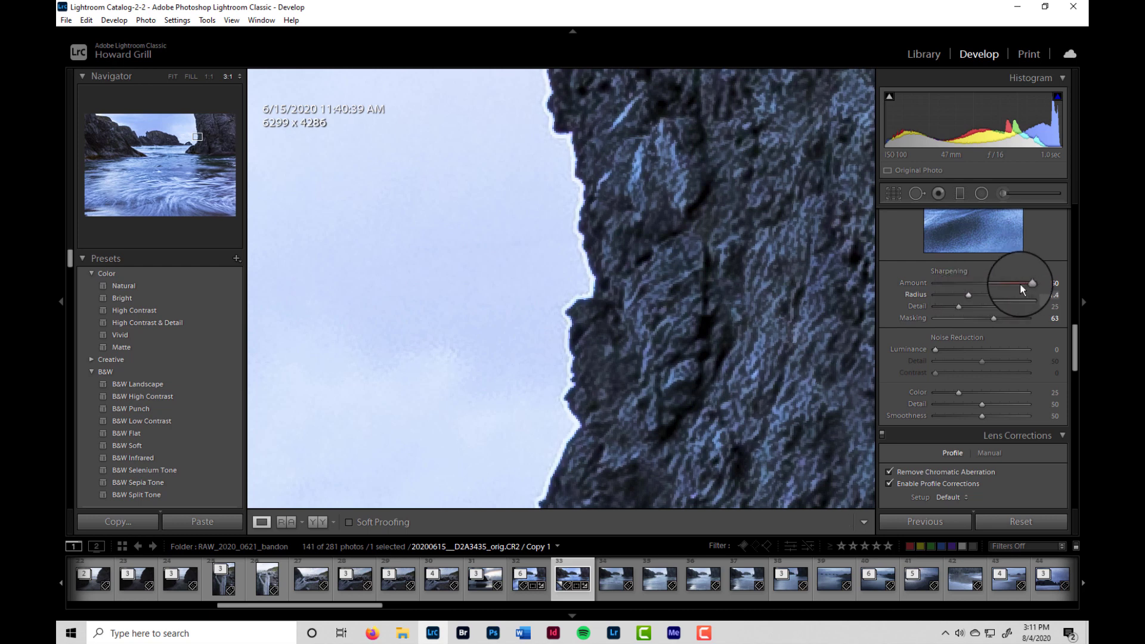
drag(1012, 284, 970, 284)
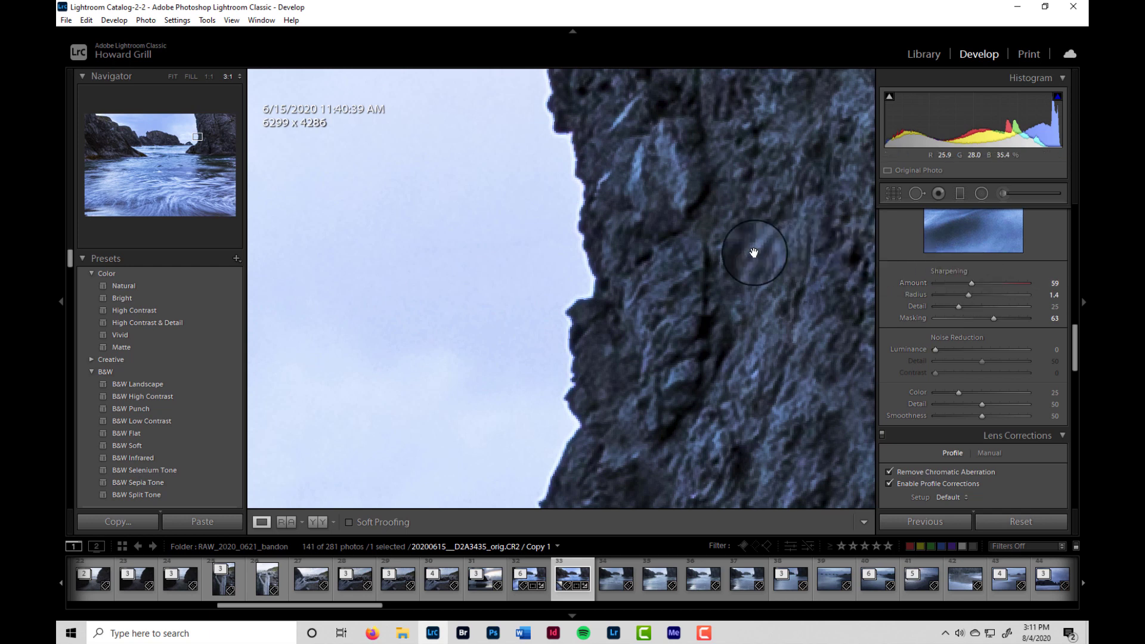
mouse_move(732, 387)
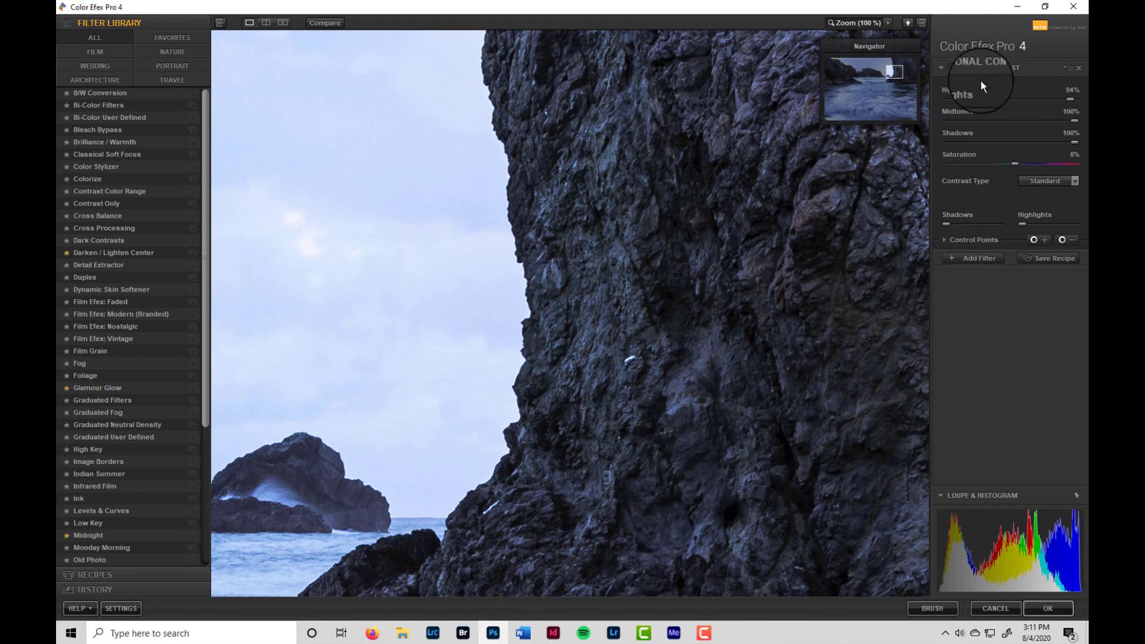
mouse_move(1027, 162)
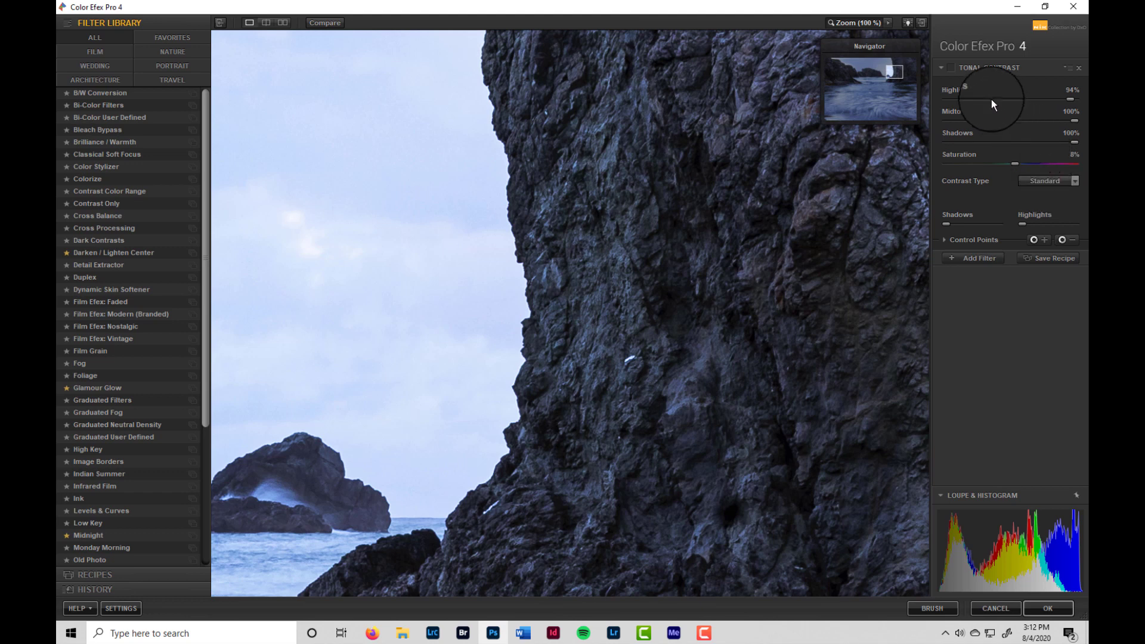
mouse_move(520, 272)
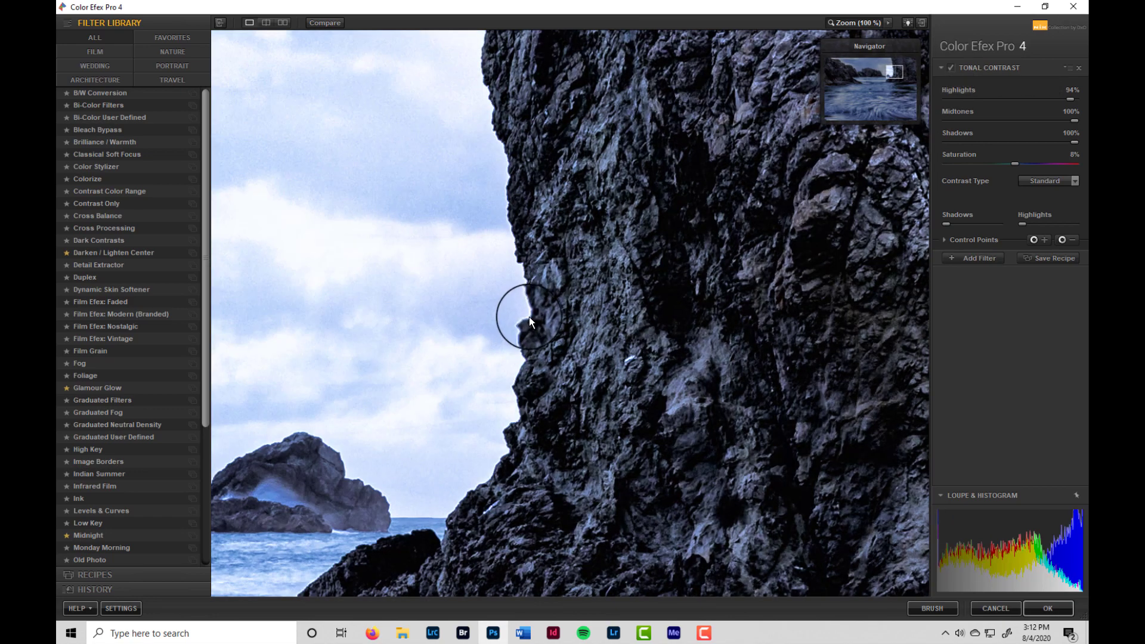
mouse_move(522, 260)
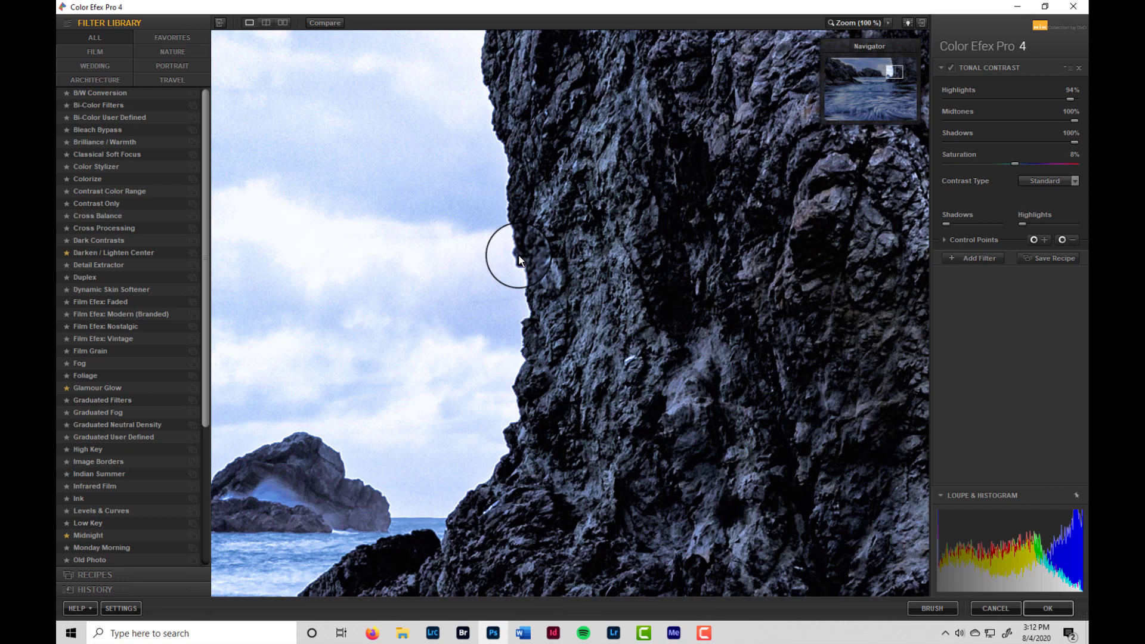
mouse_move(514, 233)
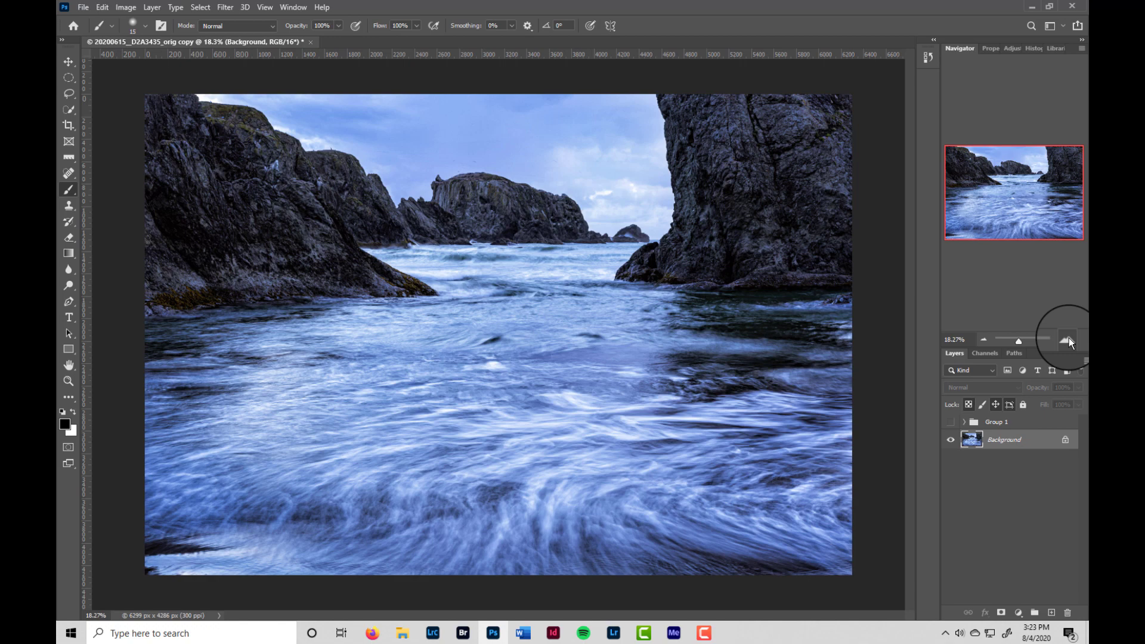
Step: Zoom in to 200% on the rock edge where the halo meets the sky
click(1063, 338)
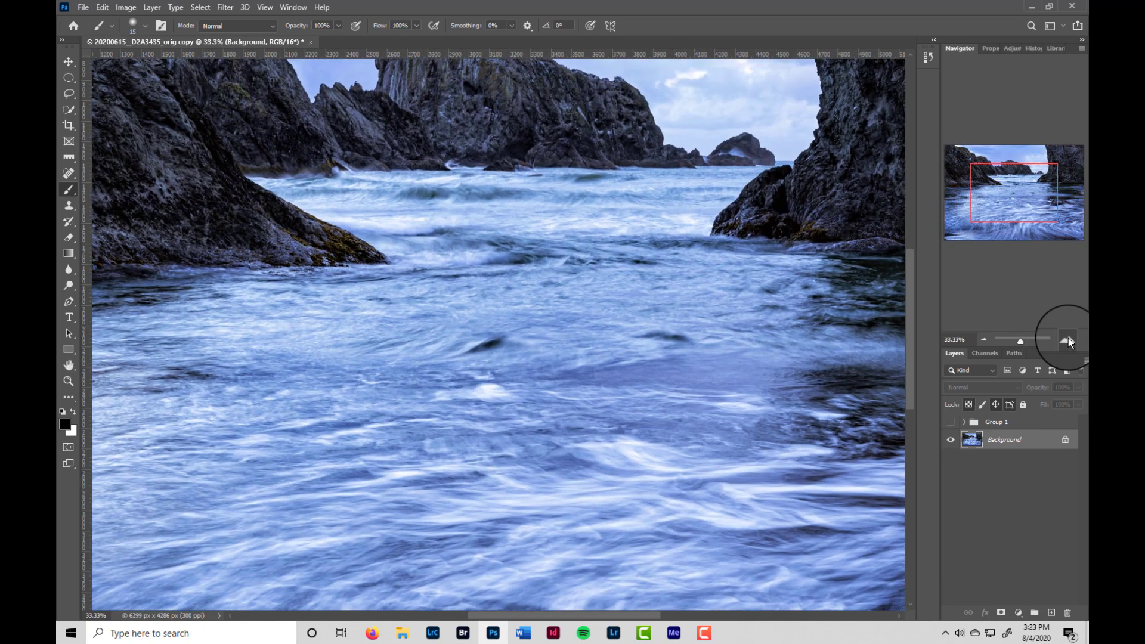
click(1064, 338)
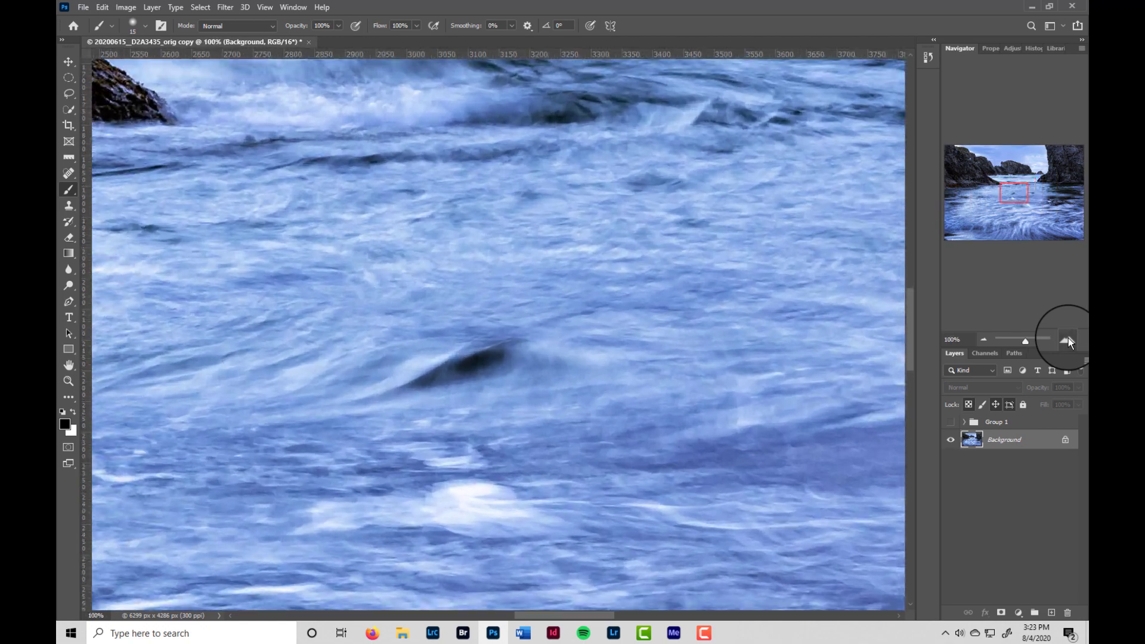
click(1066, 339)
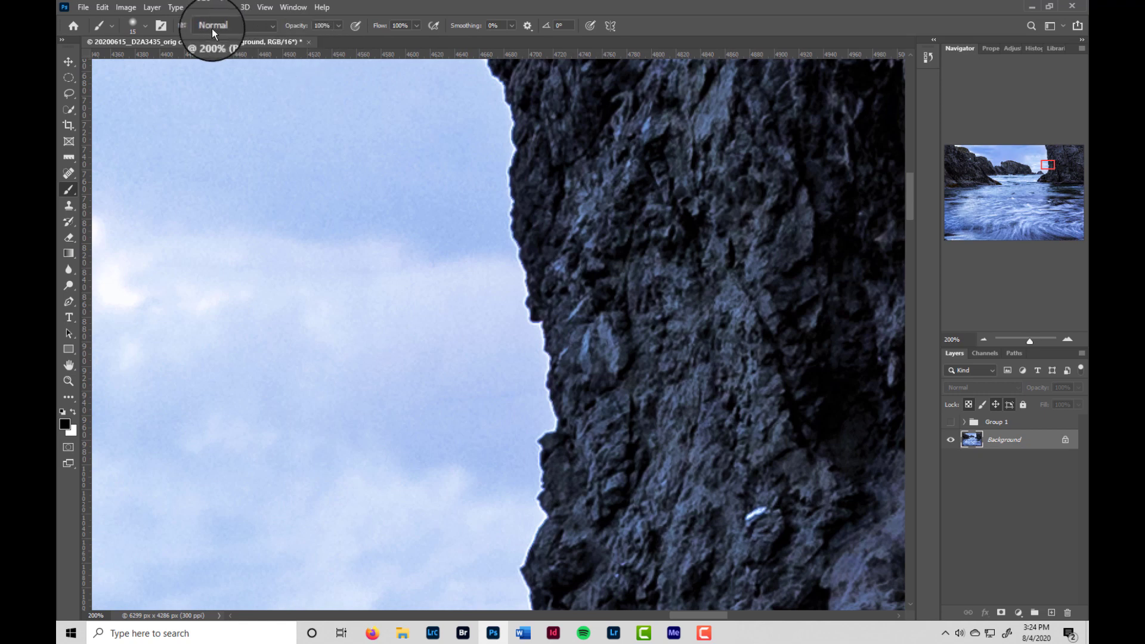
click(151, 7)
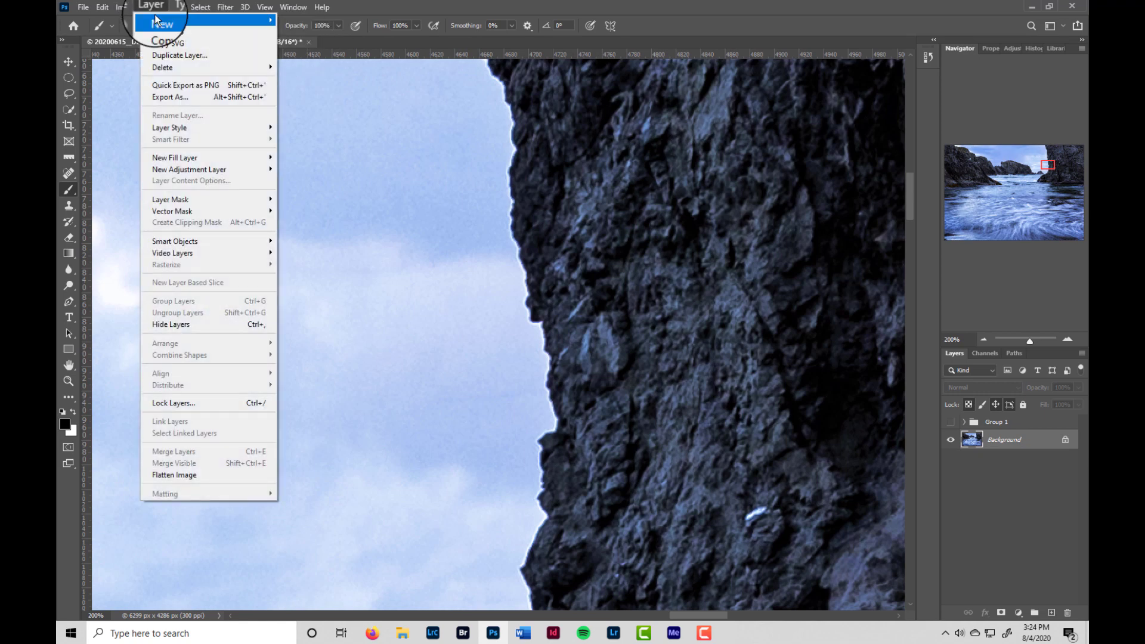
mouse_move(165, 24)
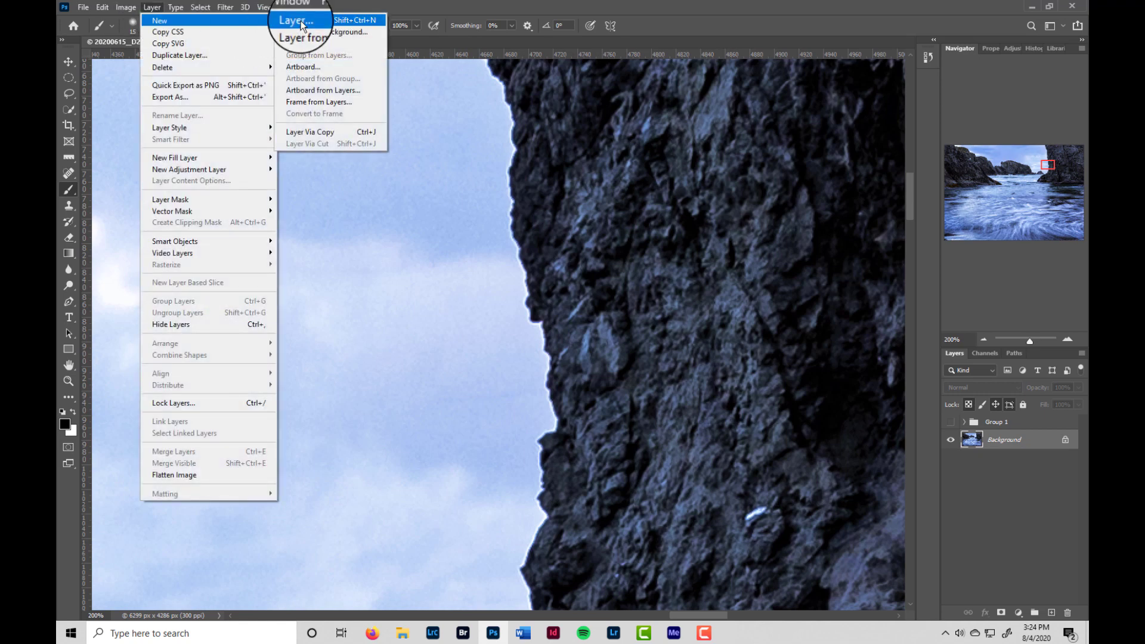
click(300, 19)
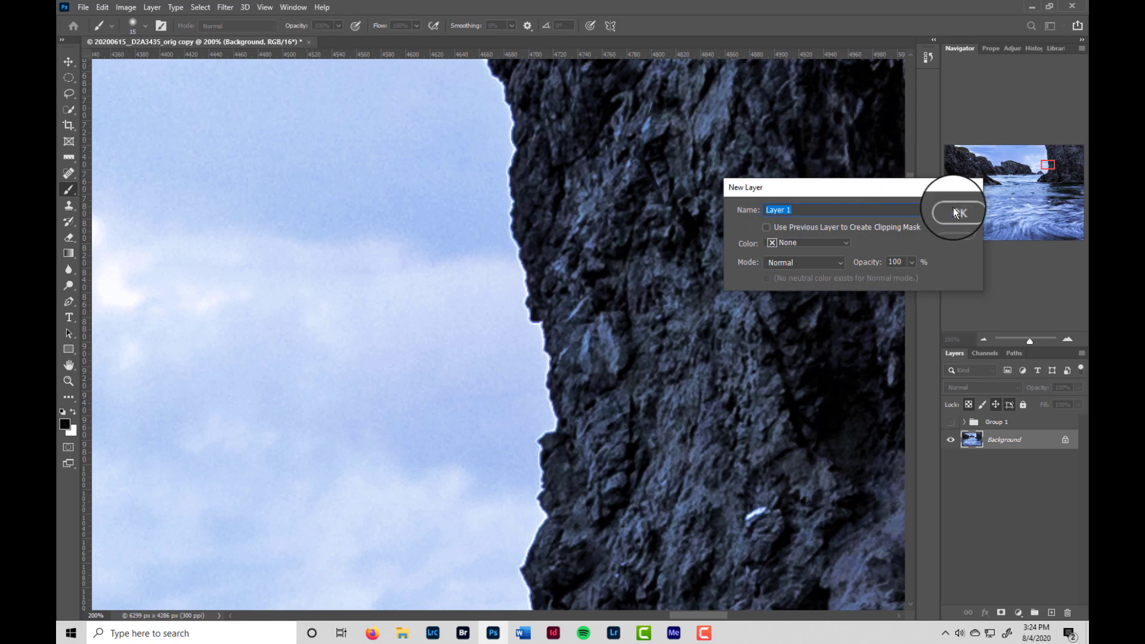
click(960, 213)
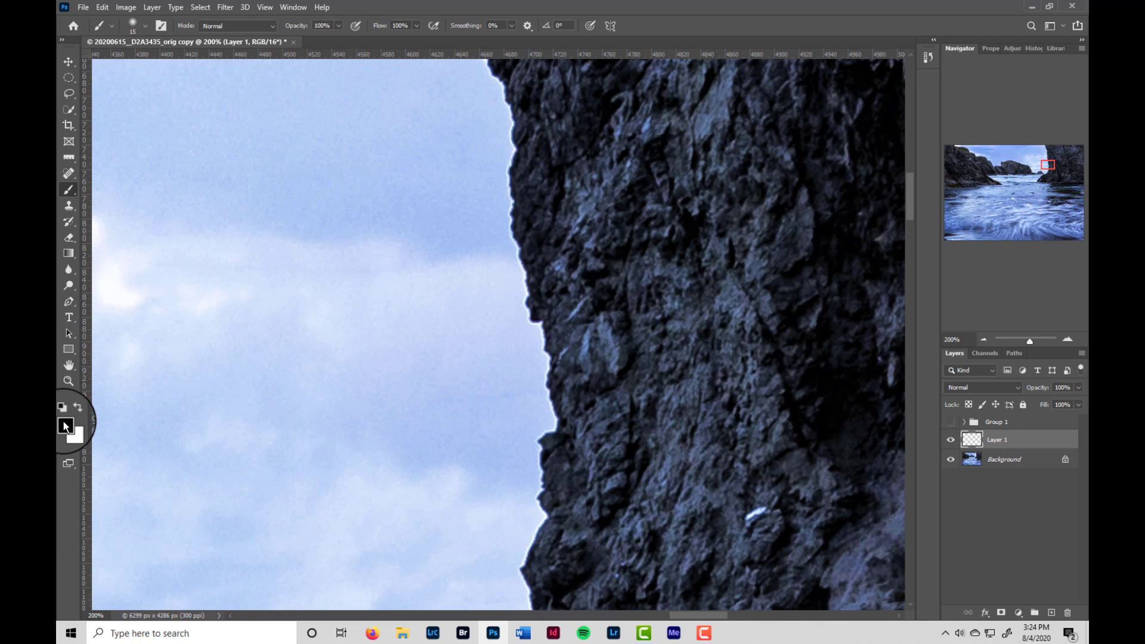
mouse_move(152, 368)
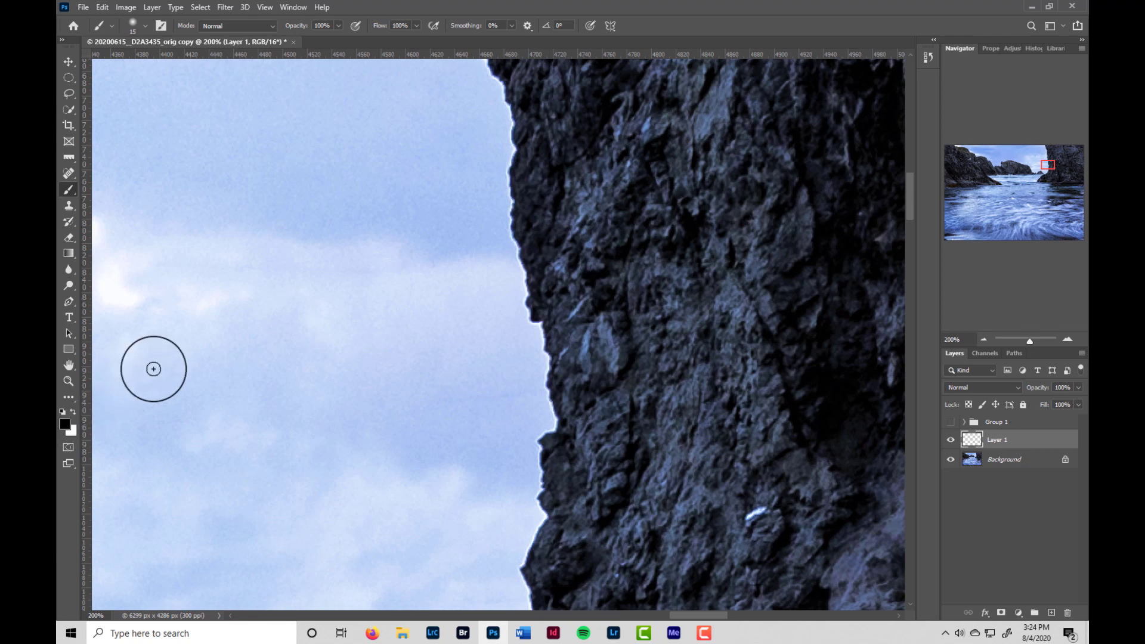
mouse_move(498, 202)
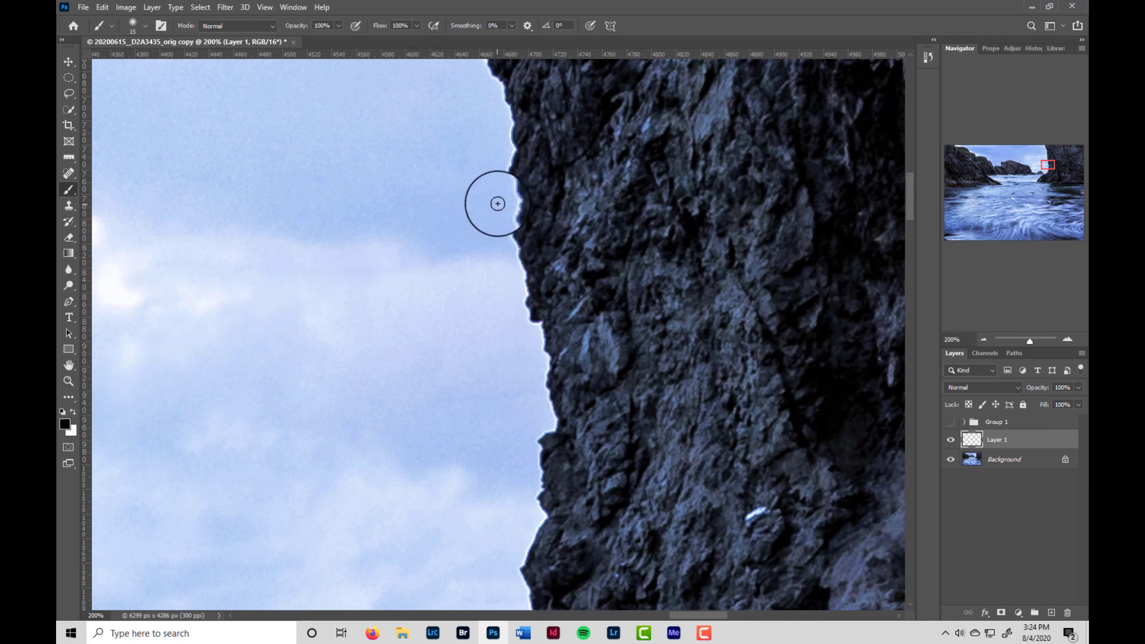
drag(497, 204, 506, 243)
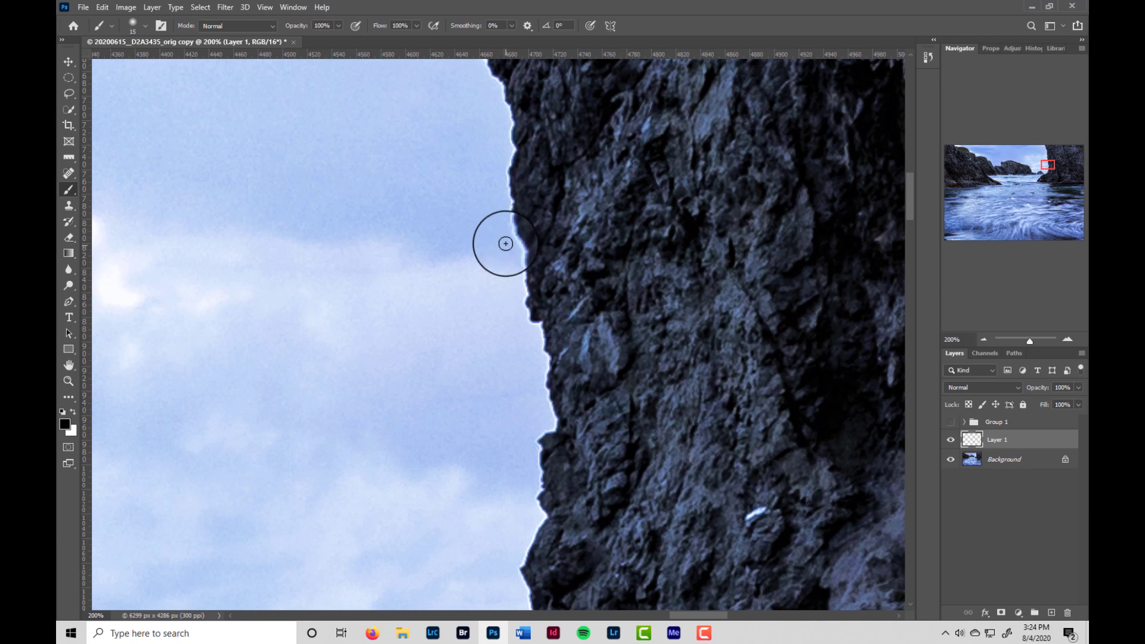
mouse_move(403, 330)
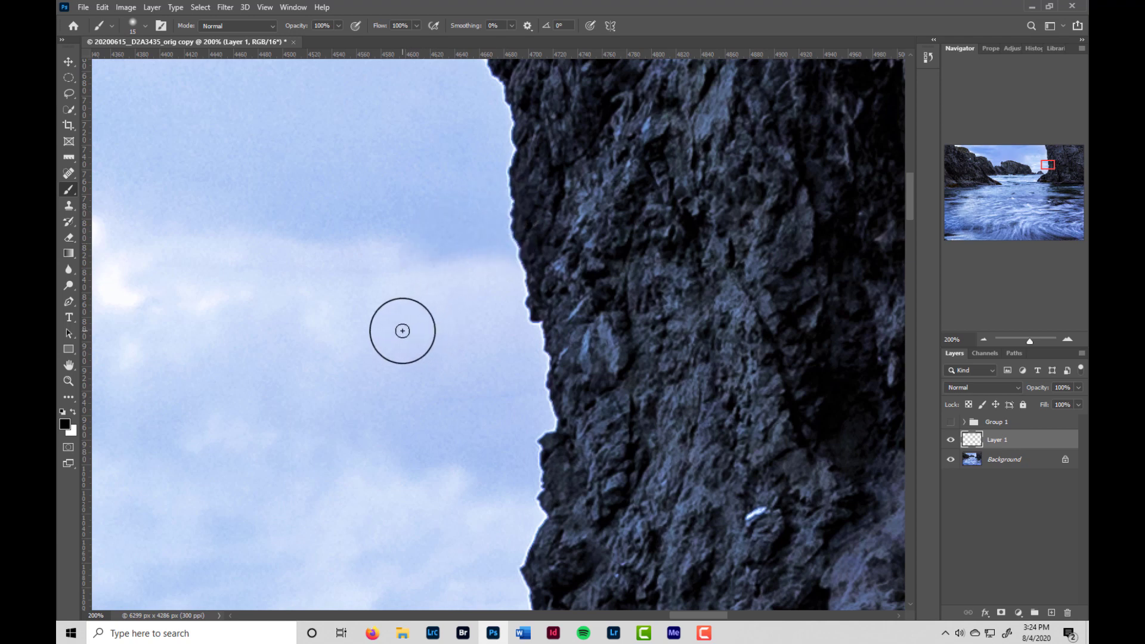
mouse_move(65, 428)
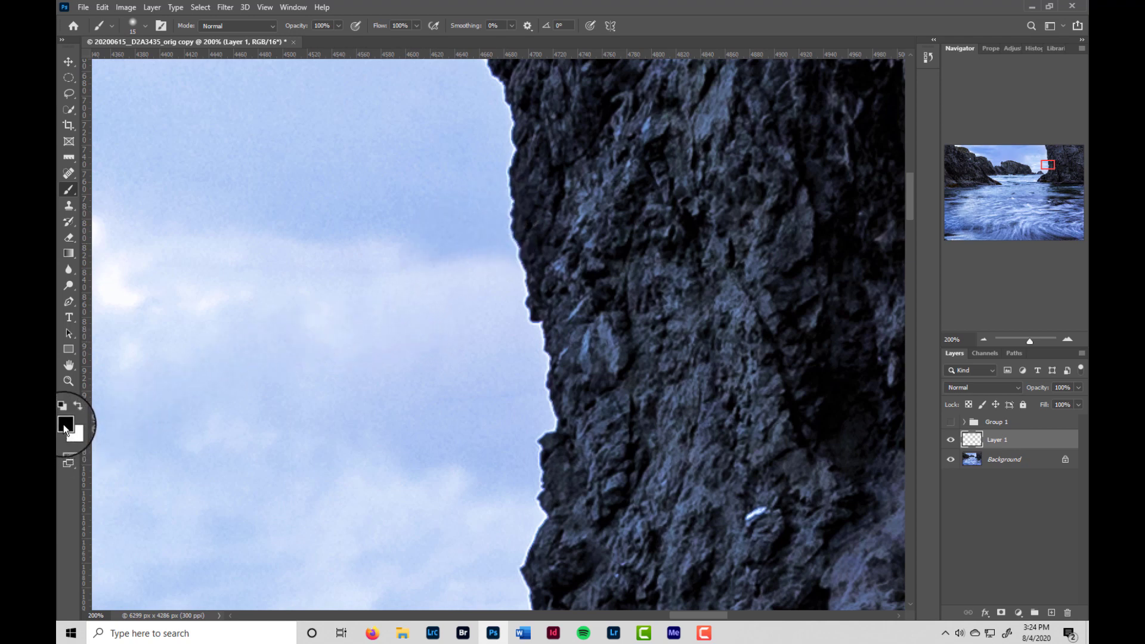
Step: Make the foreground colour a pale sky blue sampled beside the rock edge
click(62, 422)
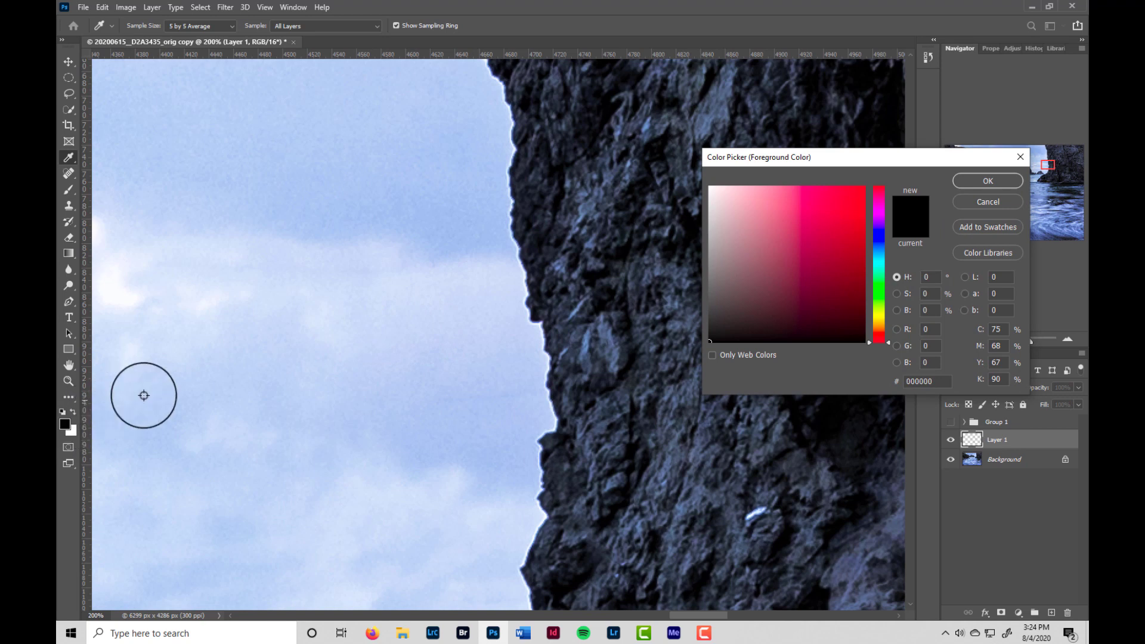
mouse_move(706, 223)
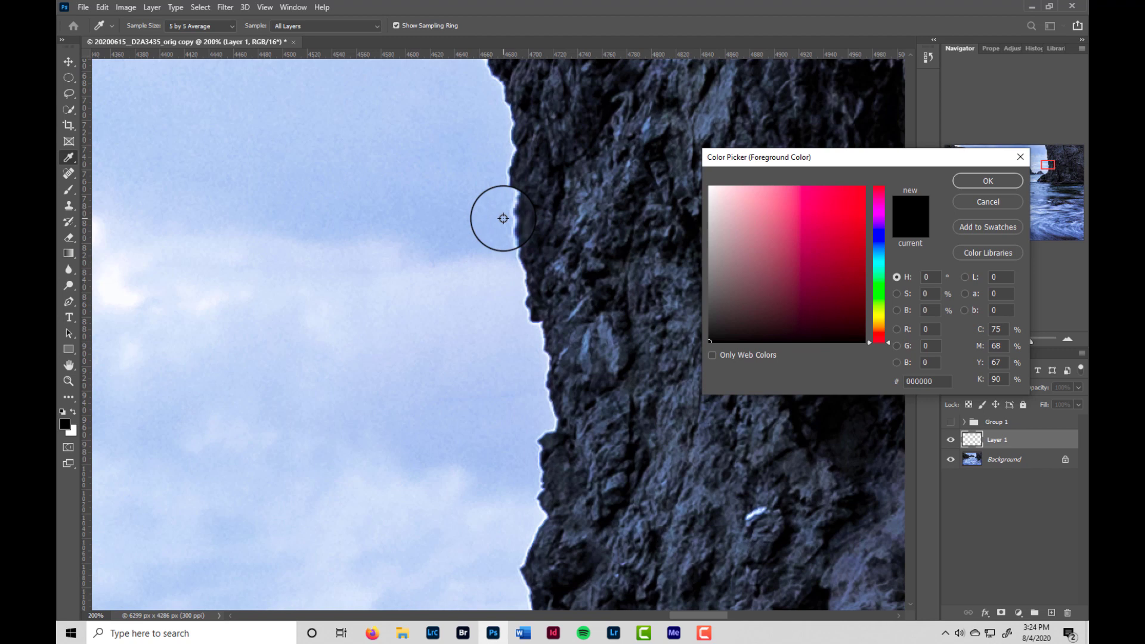
mouse_move(502, 220)
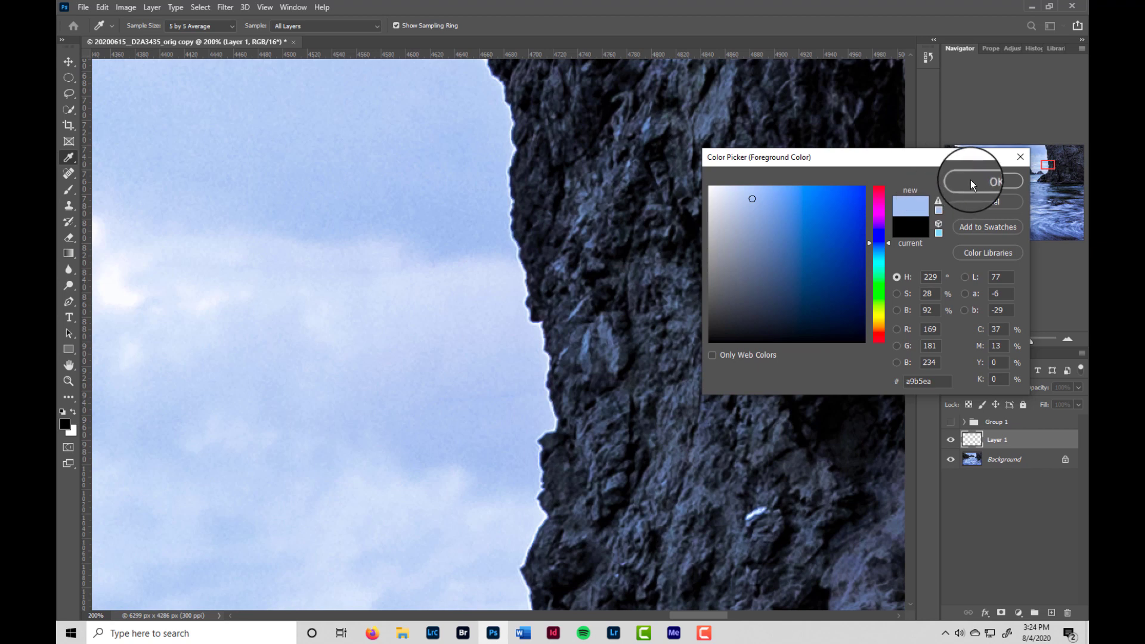
click(994, 182)
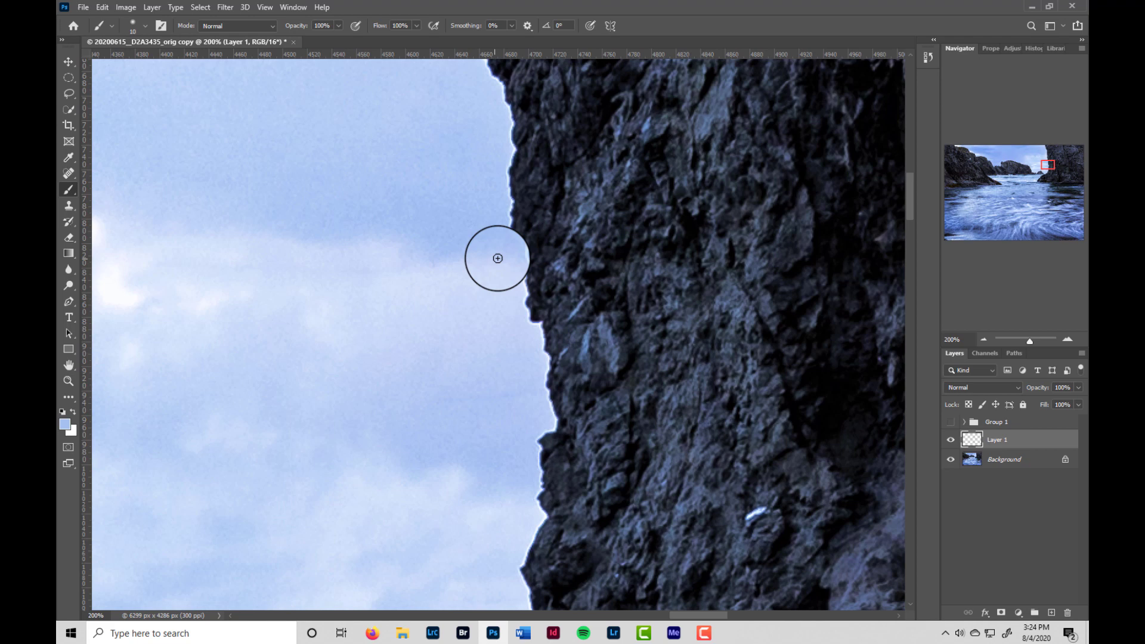
mouse_move(502, 257)
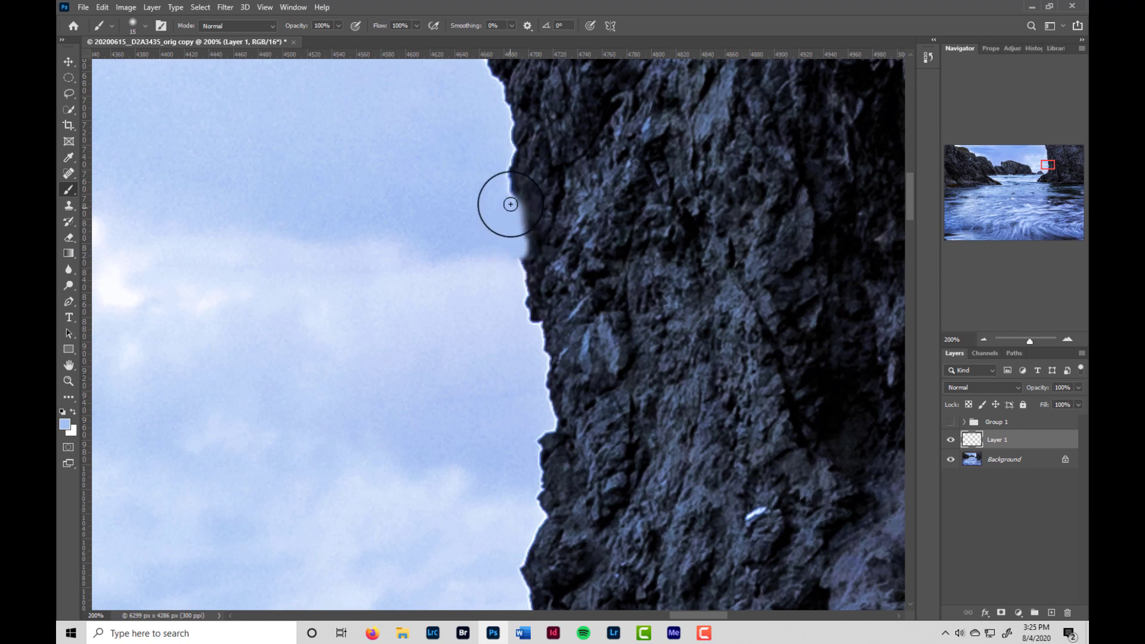
mouse_move(512, 149)
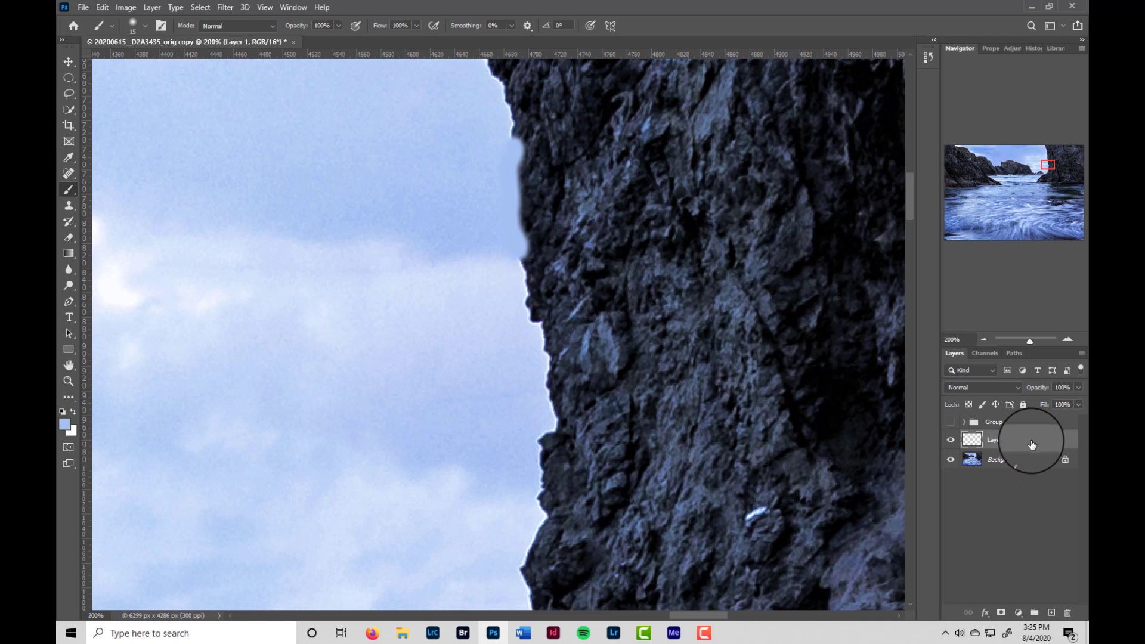
mouse_move(1035, 442)
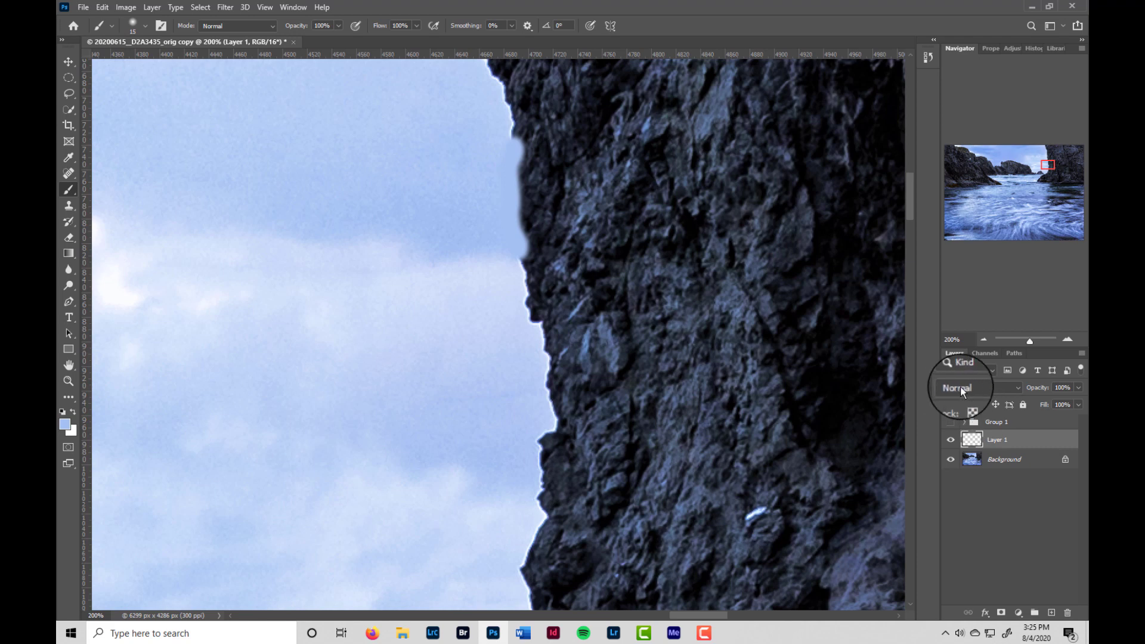
mouse_move(962, 391)
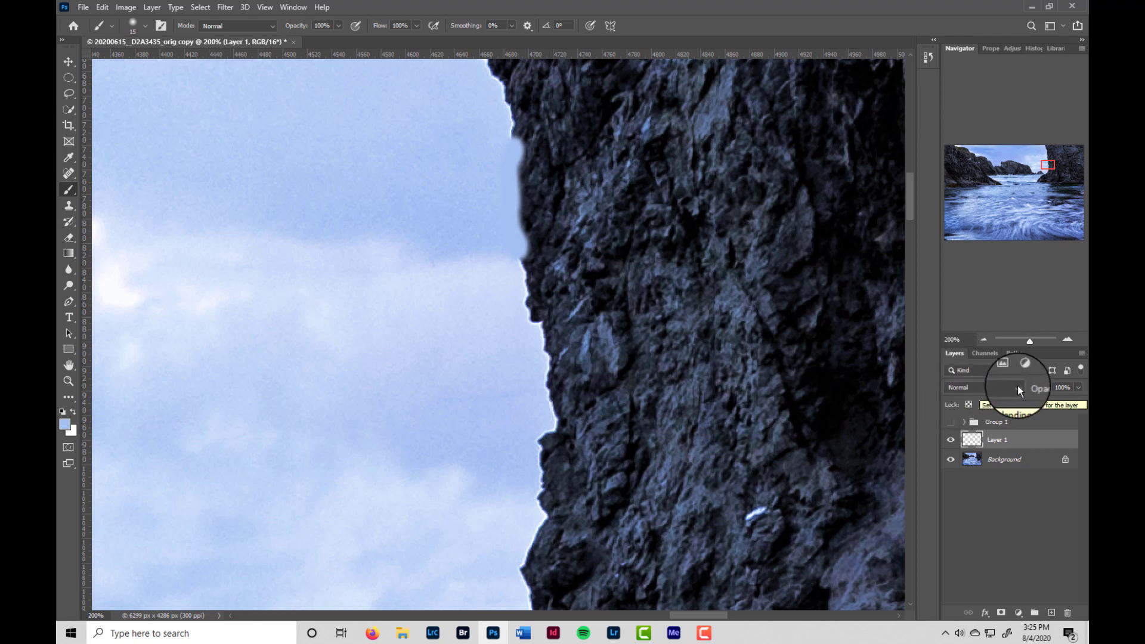
Step: Set Layer 1's blend mode to Darken so blue only replaces the bright halo
click(987, 386)
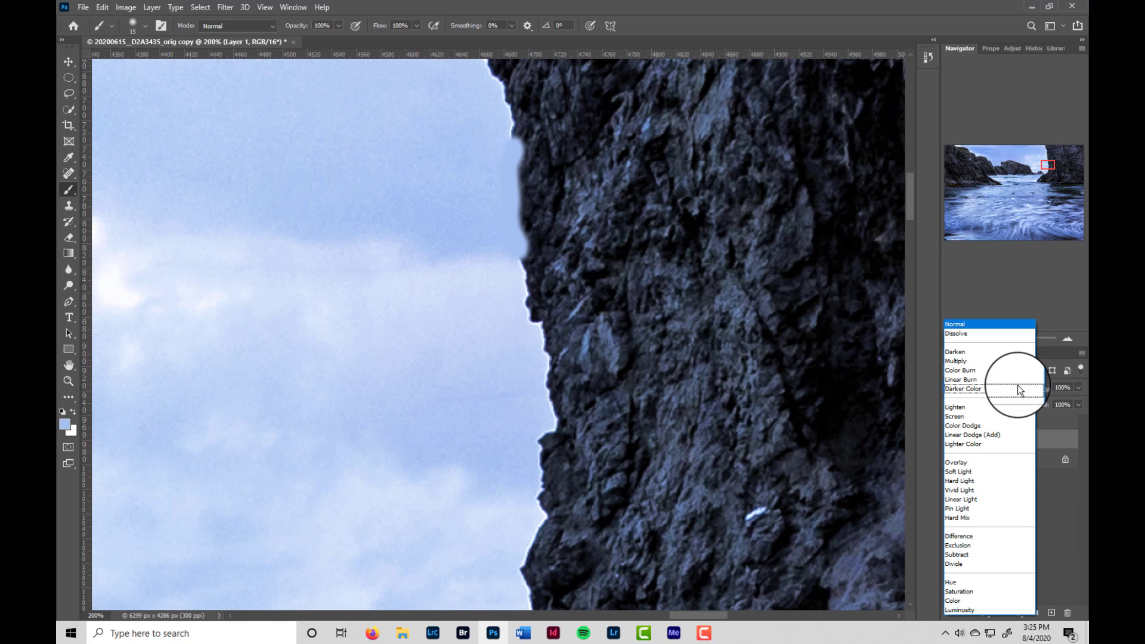
click(959, 379)
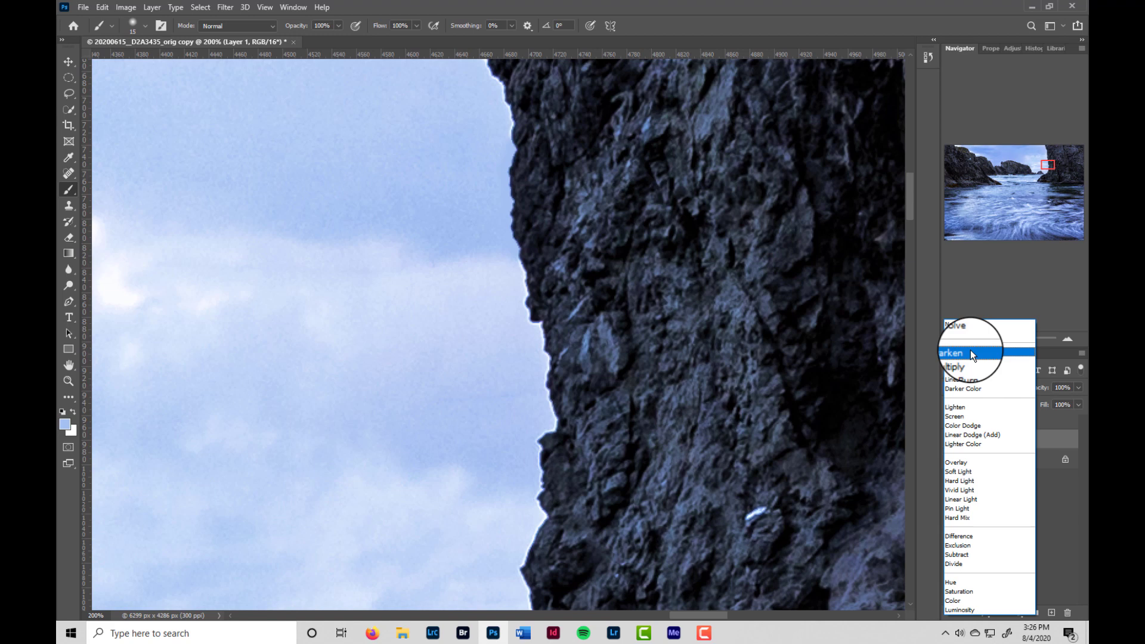
click(969, 350)
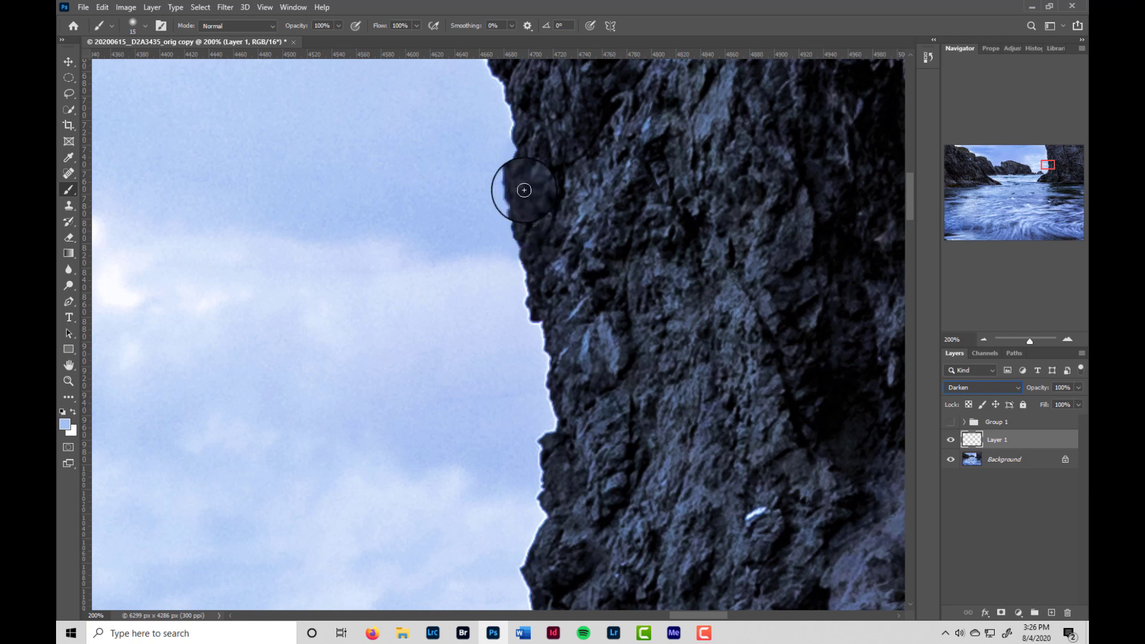
Step: Brush sky blue over the halo along the upper and middle rock edge
drag(524, 190, 585, 242)
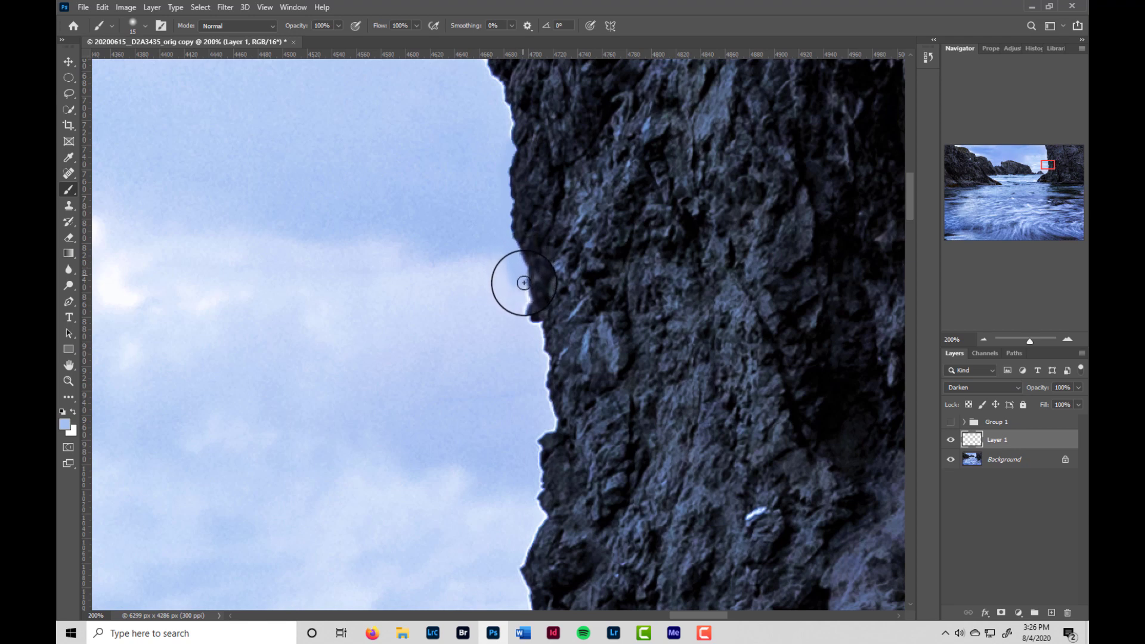
drag(524, 283, 596, 371)
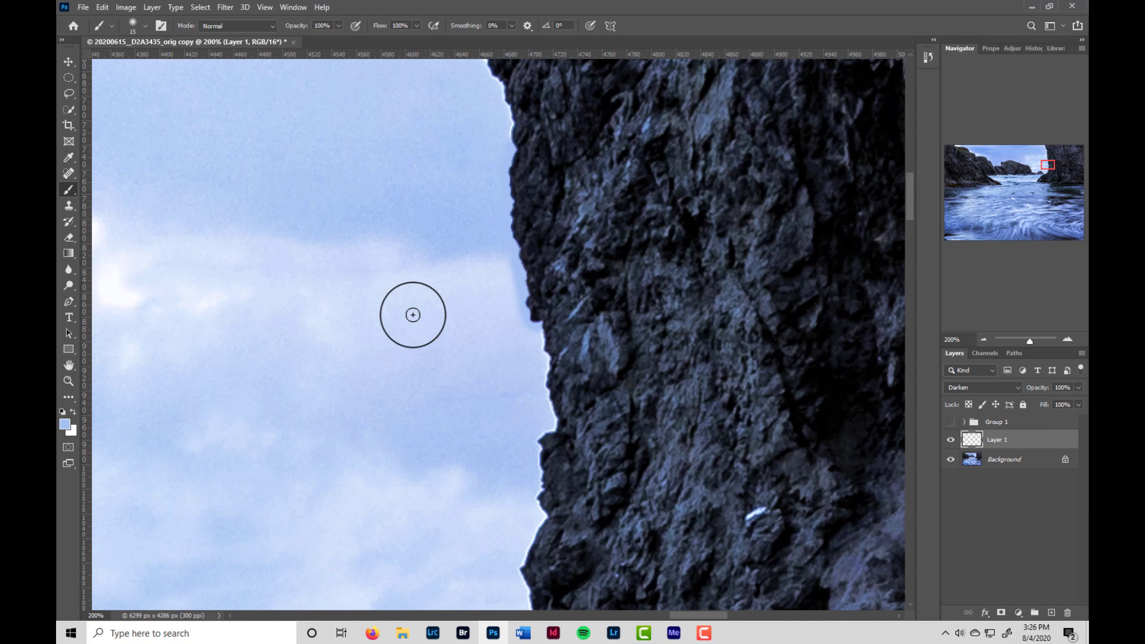
mouse_move(307, 373)
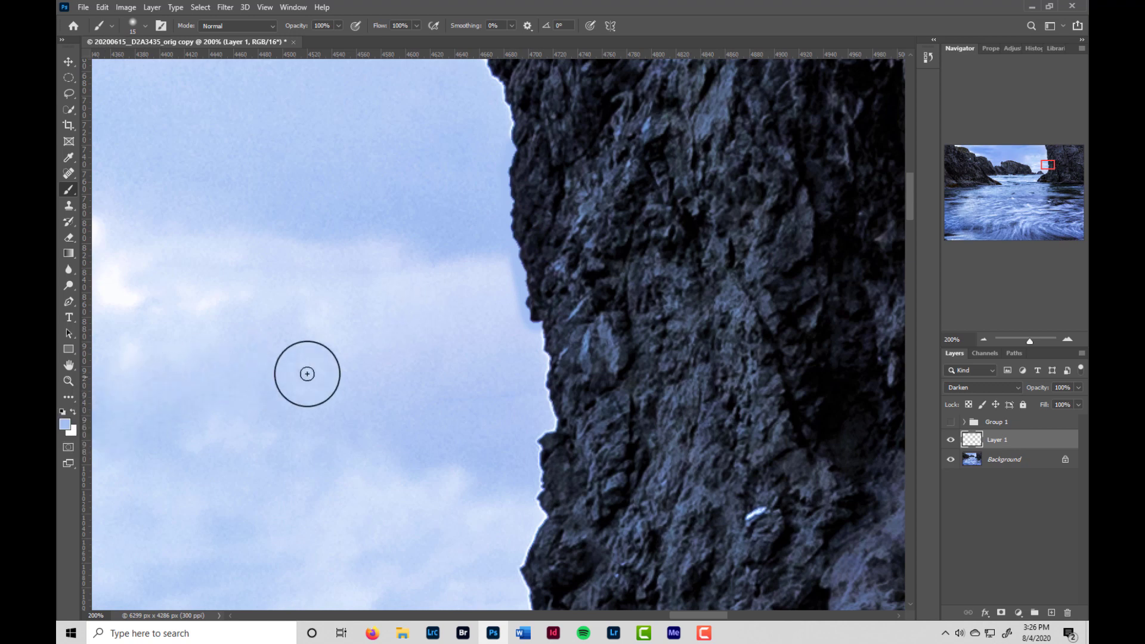
drag(306, 373, 510, 268)
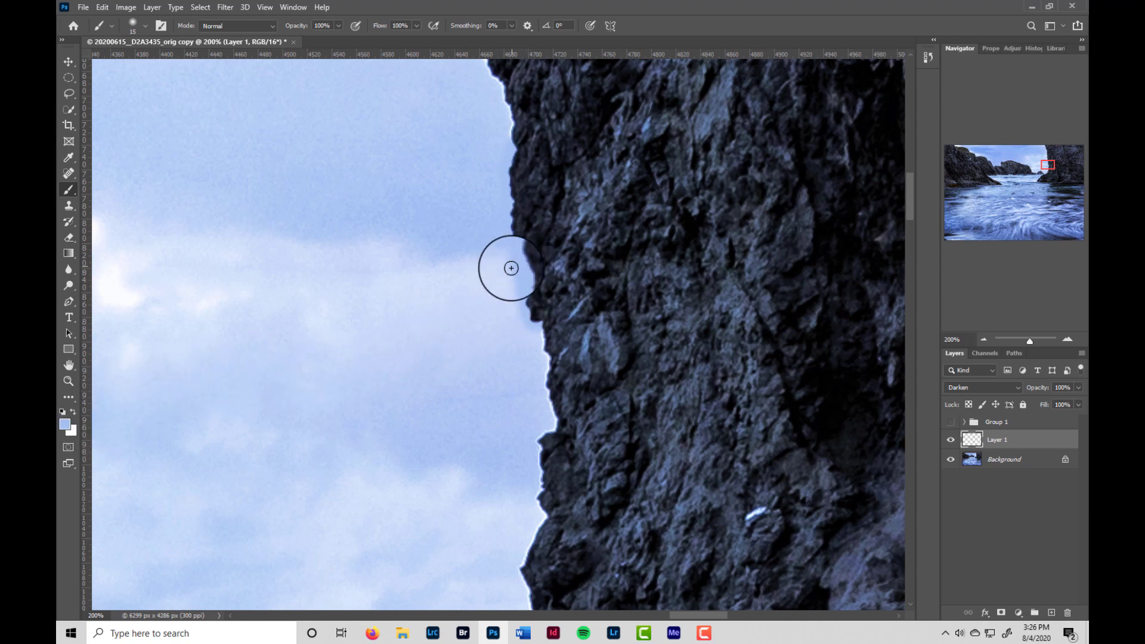
drag(510, 268, 592, 306)
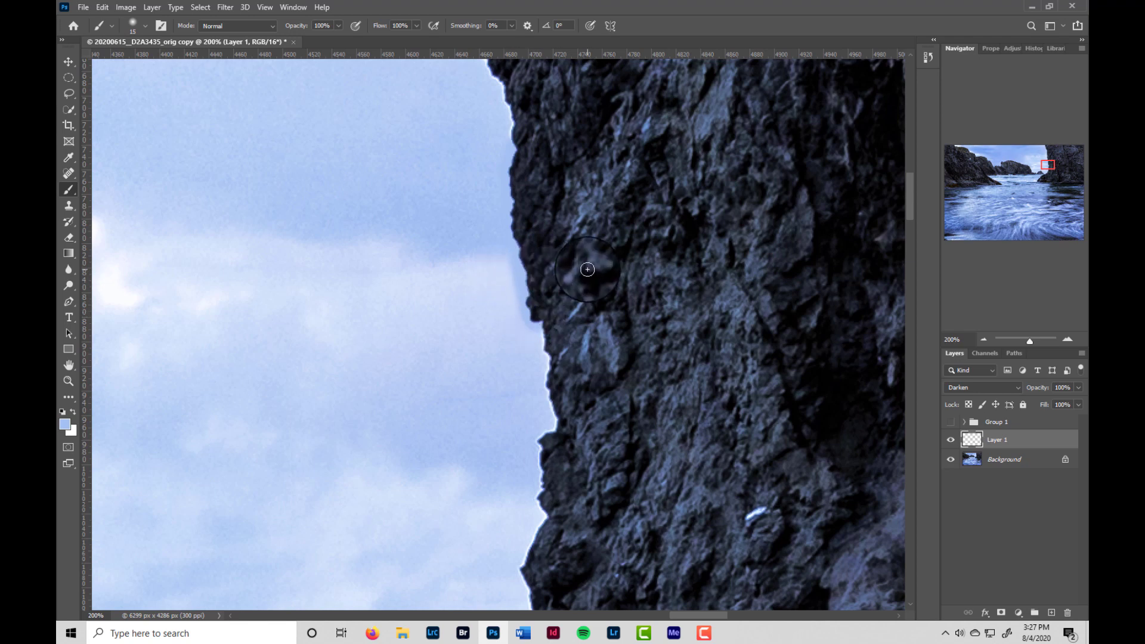
click(587, 270)
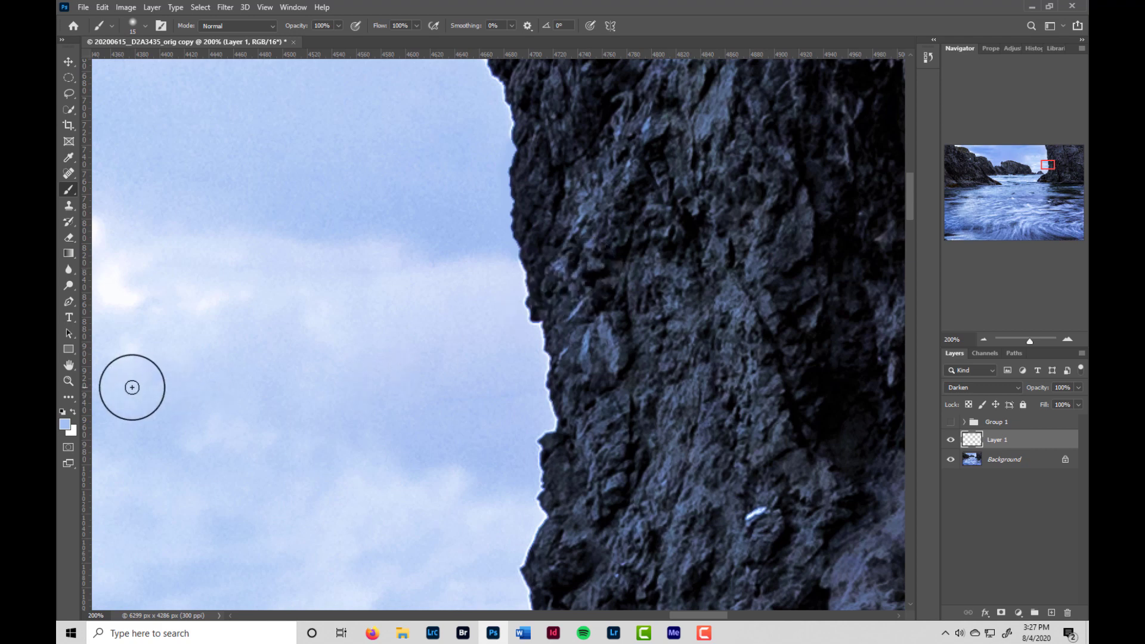
mouse_move(362, 324)
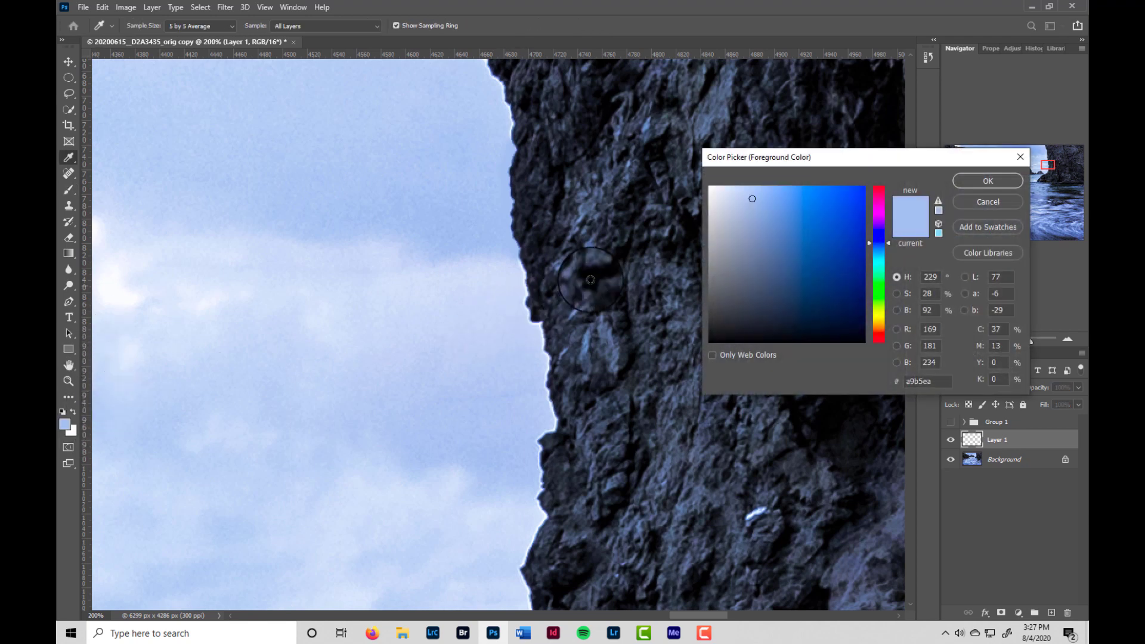
mouse_move(546, 318)
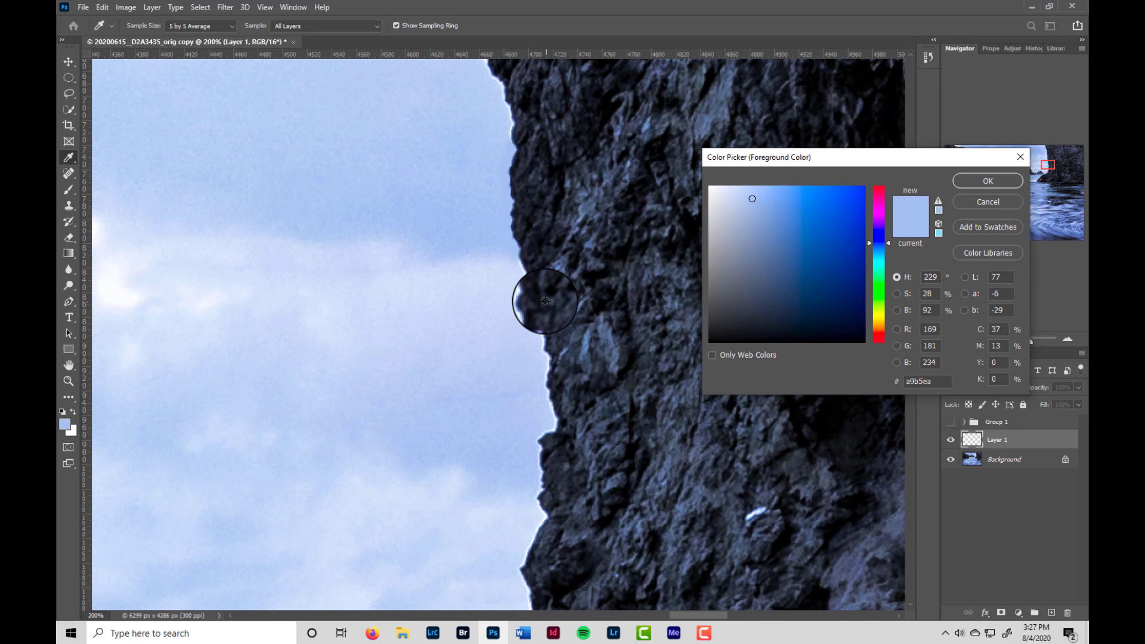
mouse_move(516, 284)
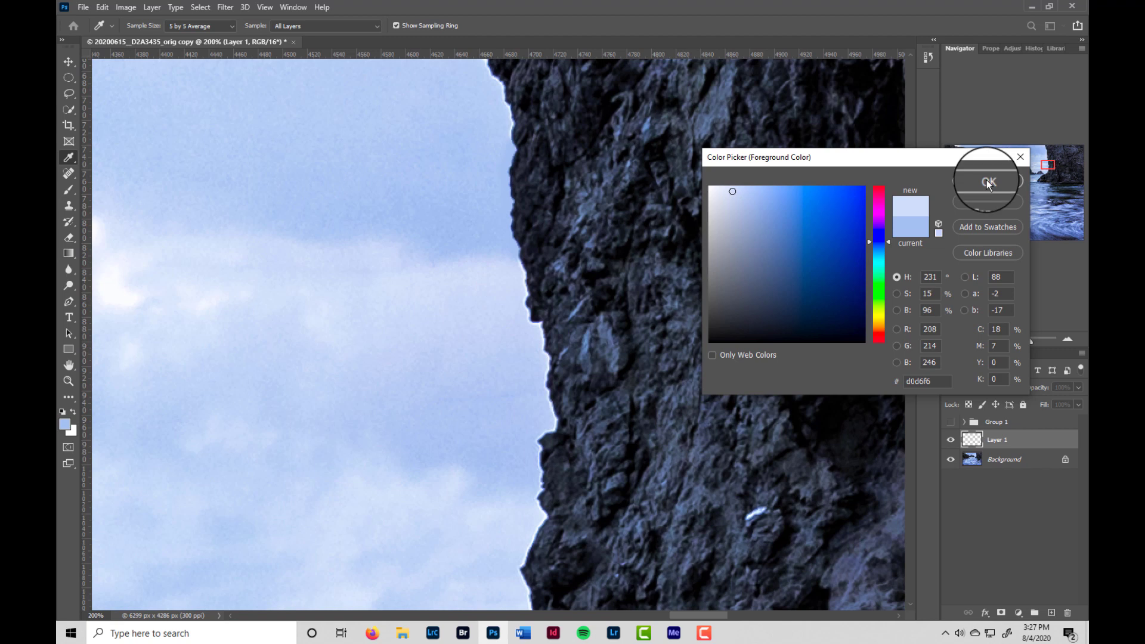
Step: Confirm a lighter sampled sky blue as the foreground colour
click(987, 182)
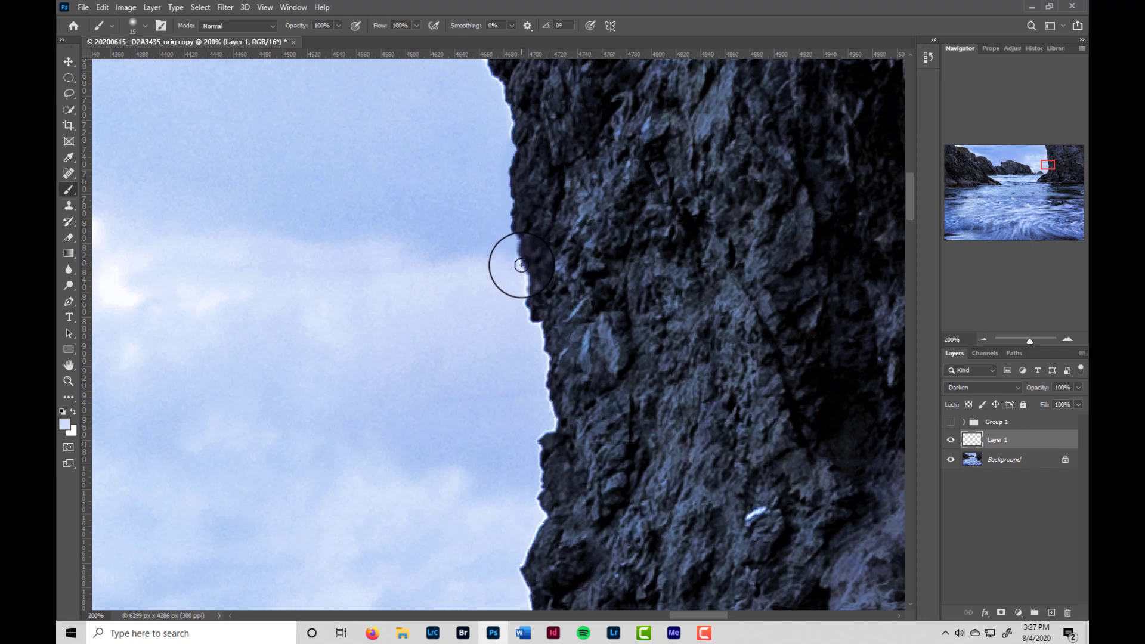
Step: Paint lighter blue along the middle and lower edge, then toggle Layer 1 visibility to compare
drag(521, 265, 532, 322)
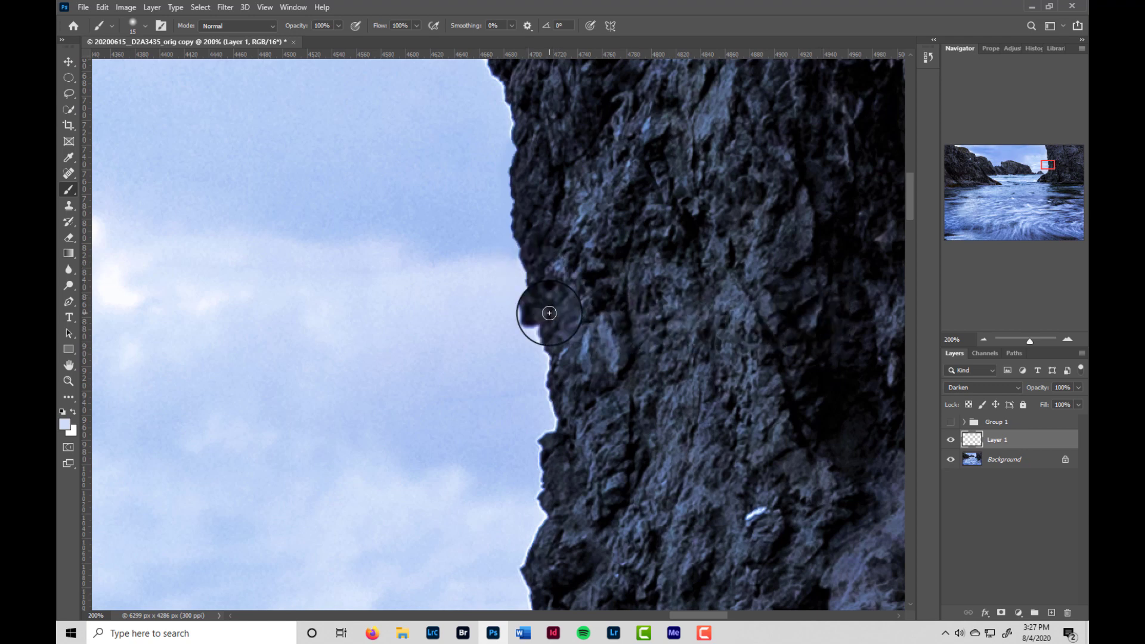
drag(548, 314, 588, 317)
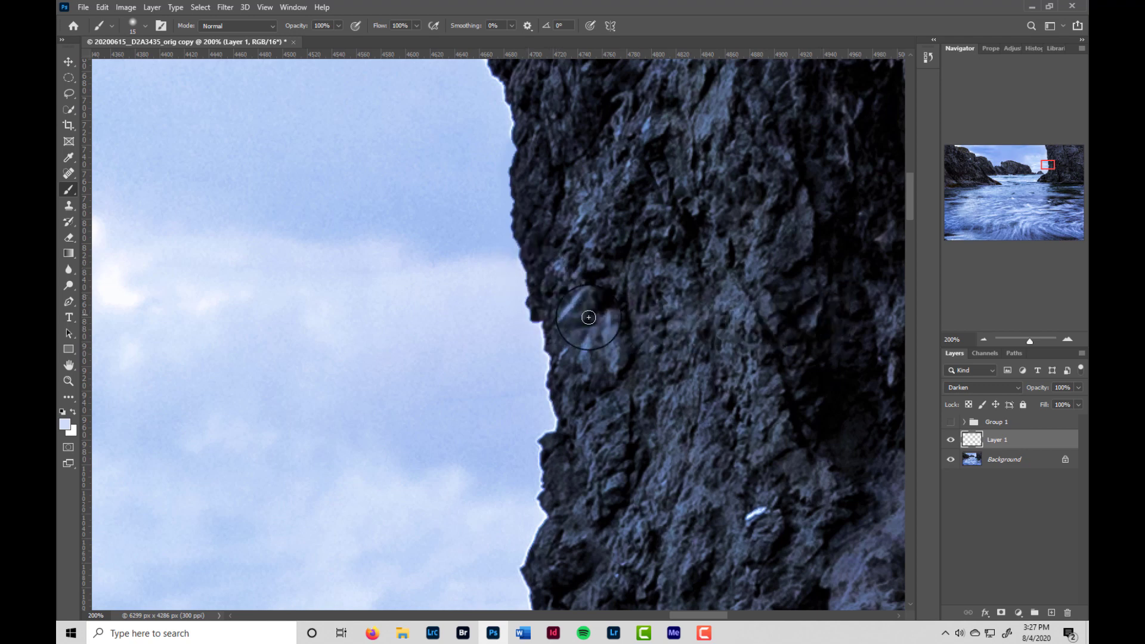
click(949, 438)
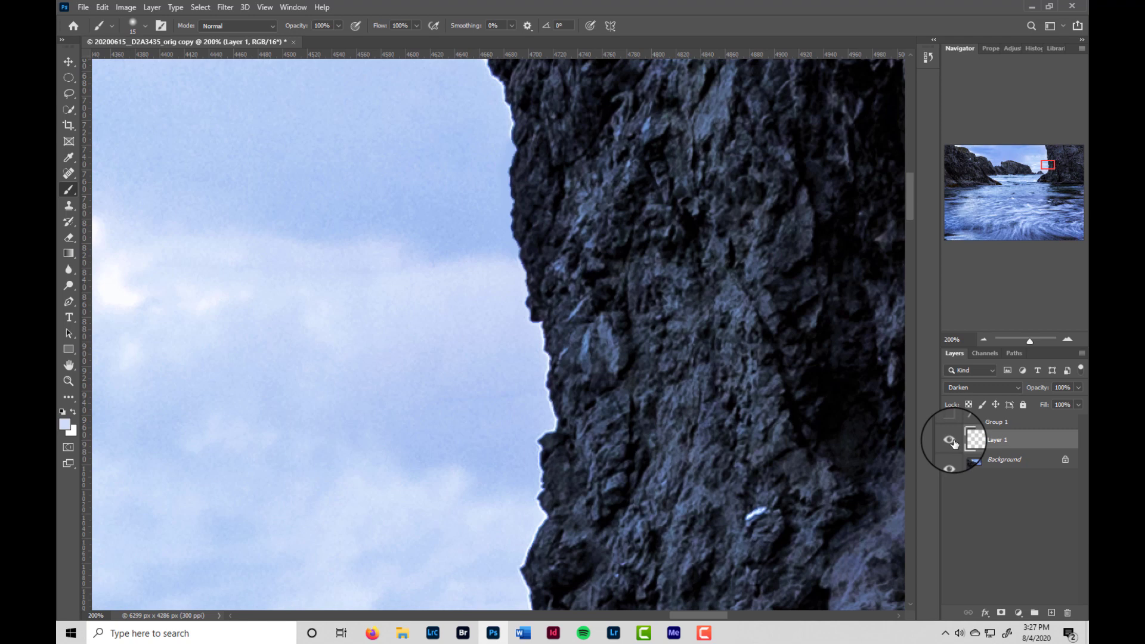
click(949, 438)
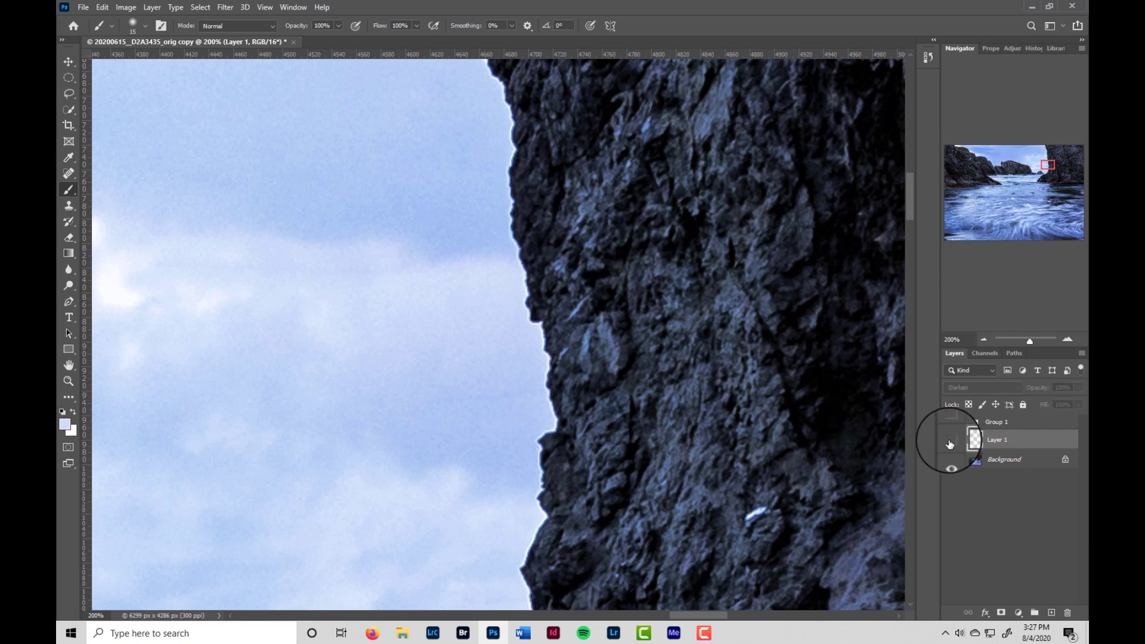
mouse_move(950, 443)
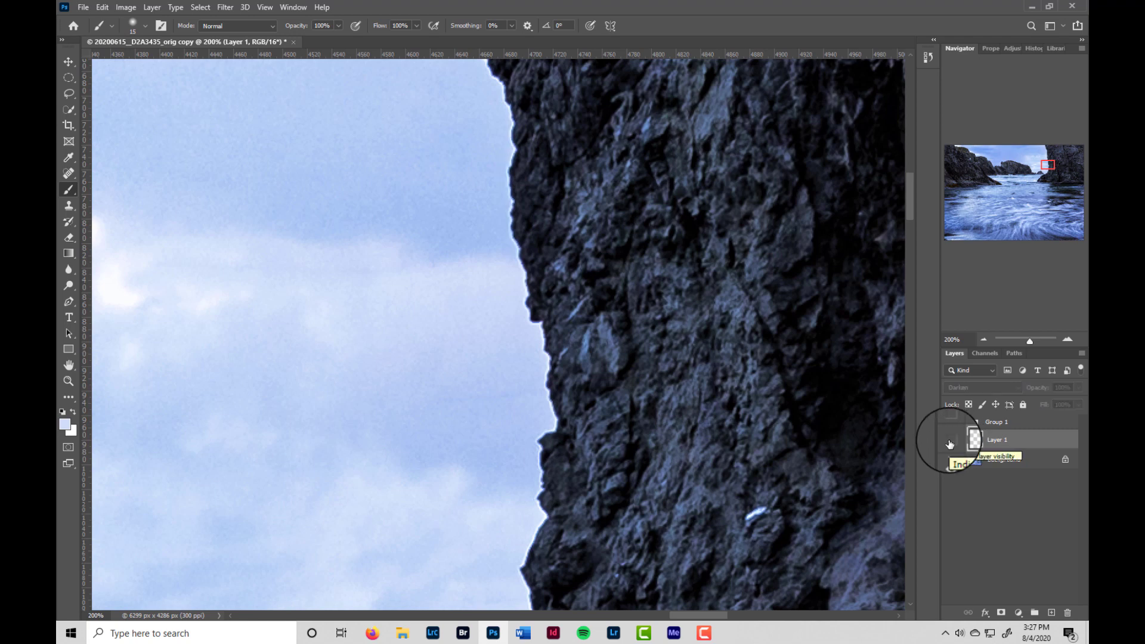
click(951, 442)
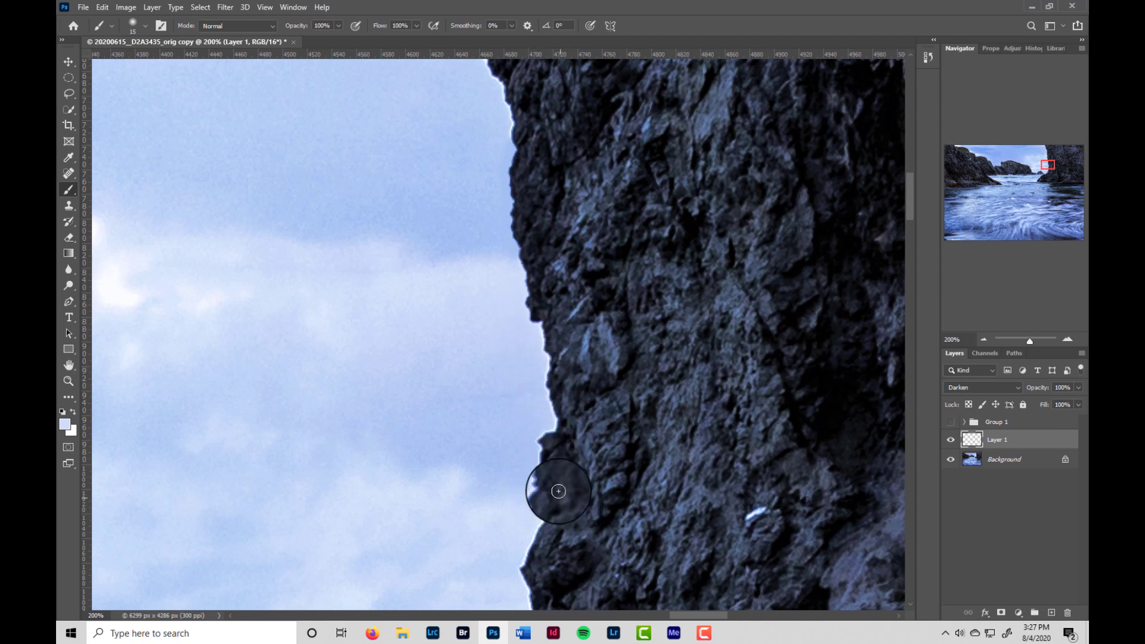
Step: Paint out the bright fringe on the lower edge and higher up the rock
drag(558, 492, 539, 271)
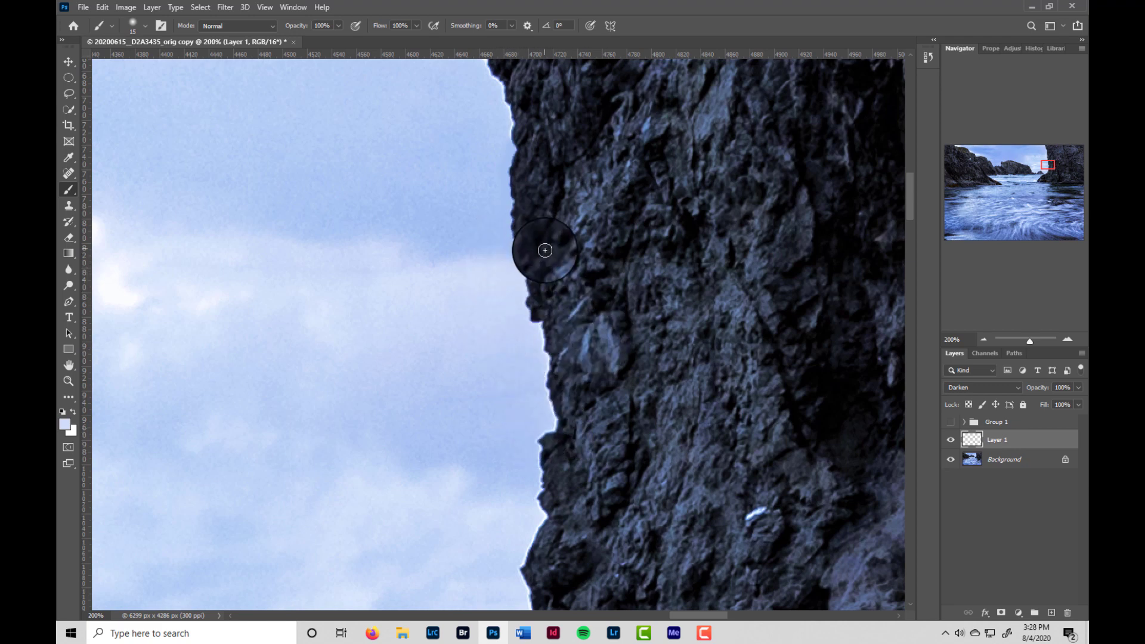
drag(545, 250, 531, 255)
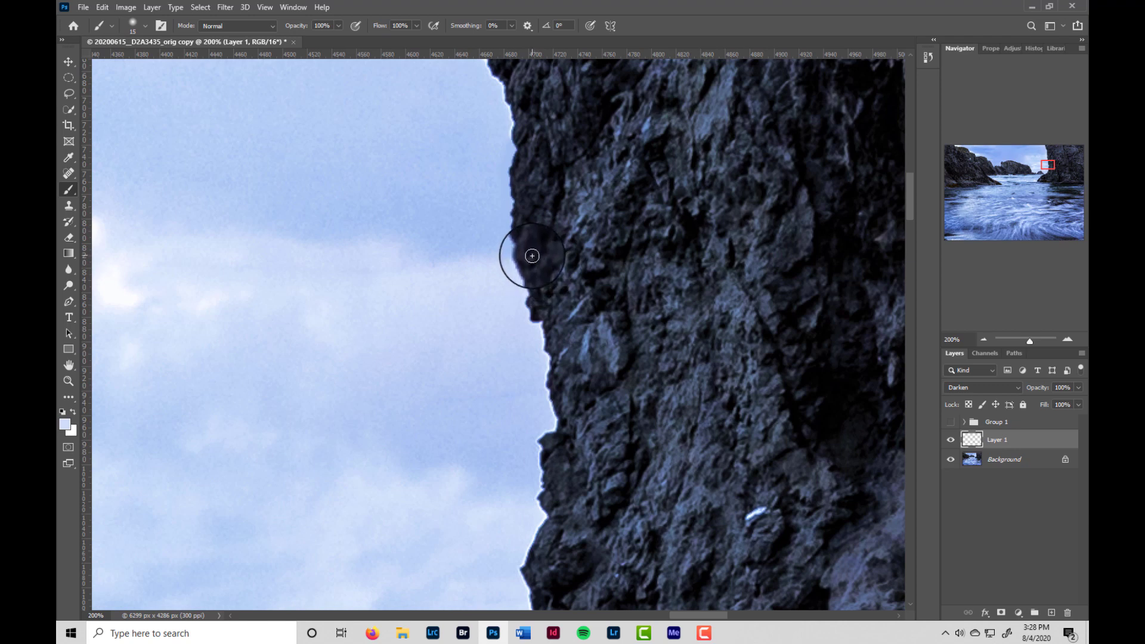
mouse_move(515, 243)
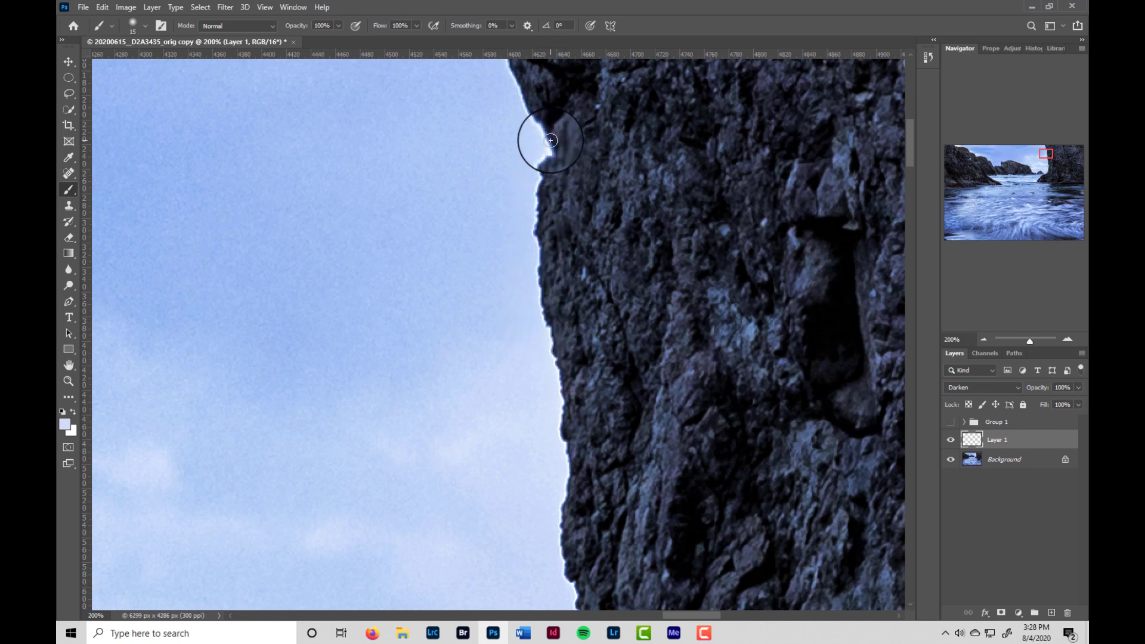
drag(550, 141, 719, 239)
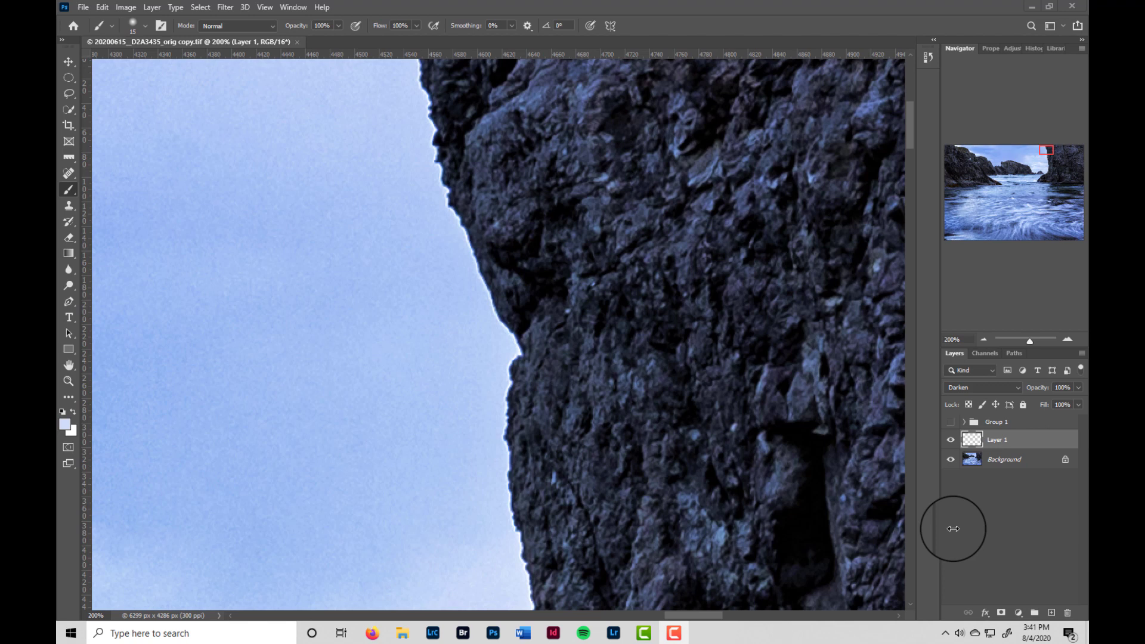
mouse_move(973, 553)
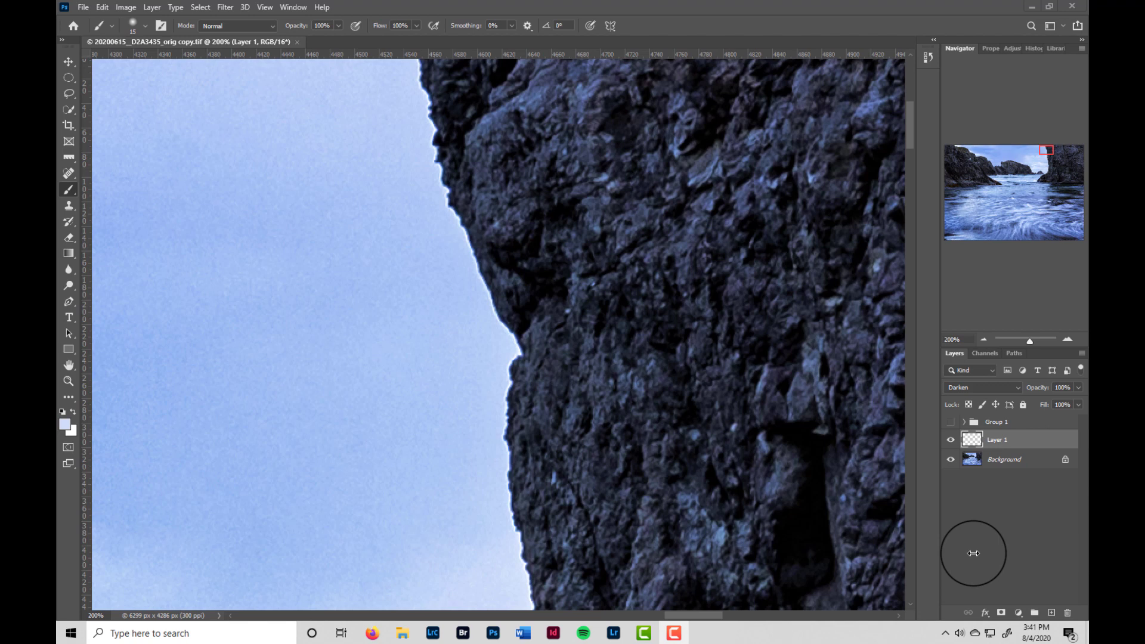
mouse_move(114, 347)
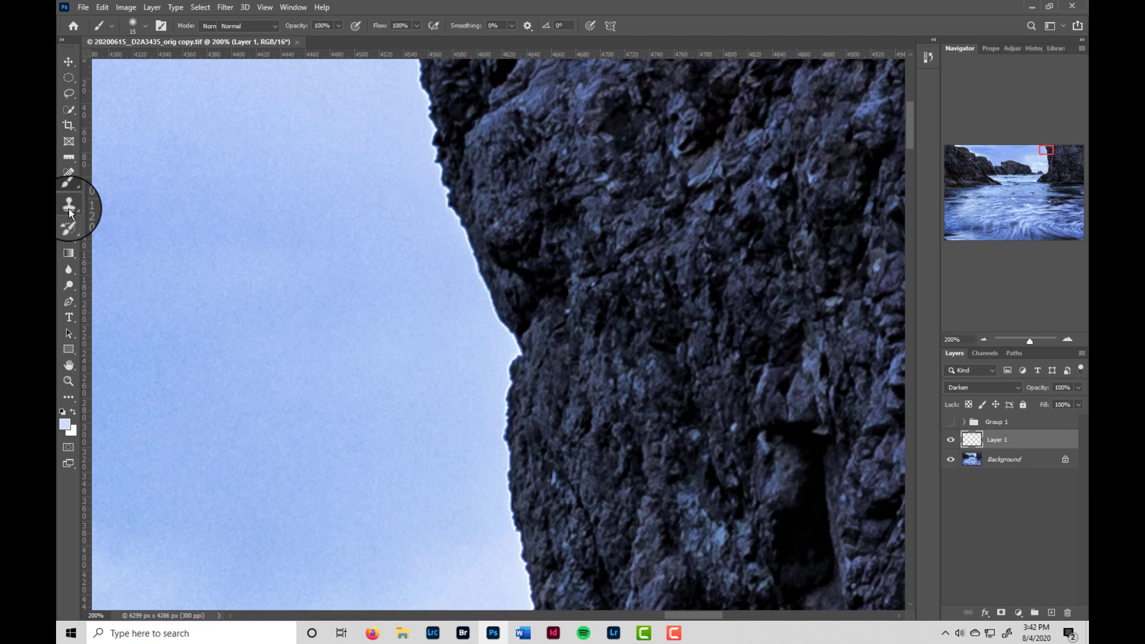
Step: Switch to the Clone Stamp at 100% opacity and flow, sampling all layers
click(69, 205)
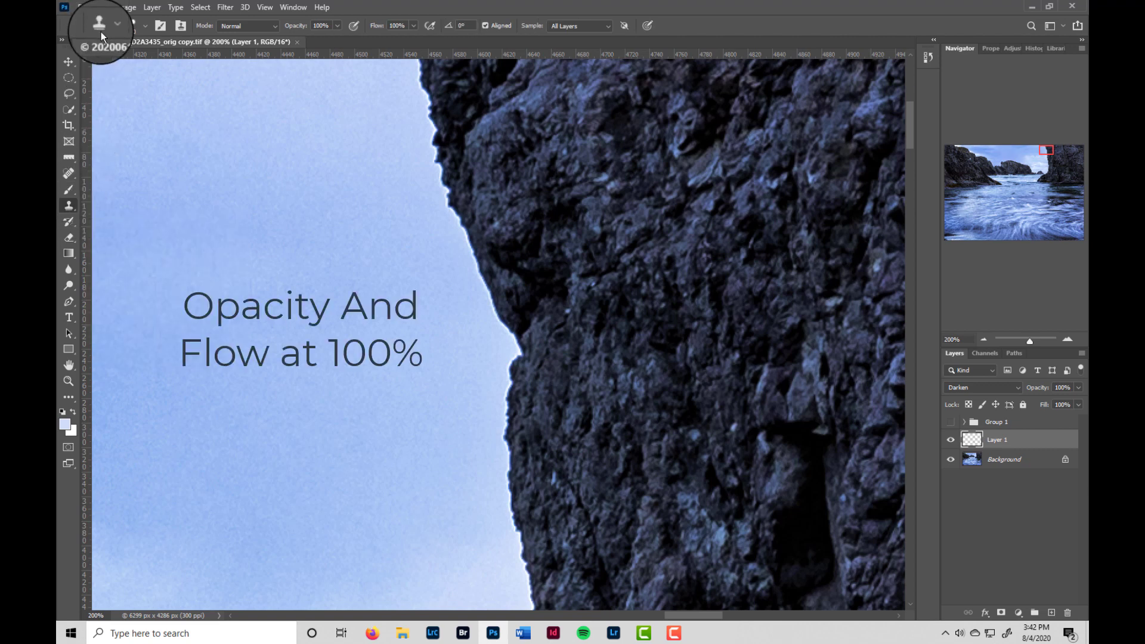
mouse_move(111, 67)
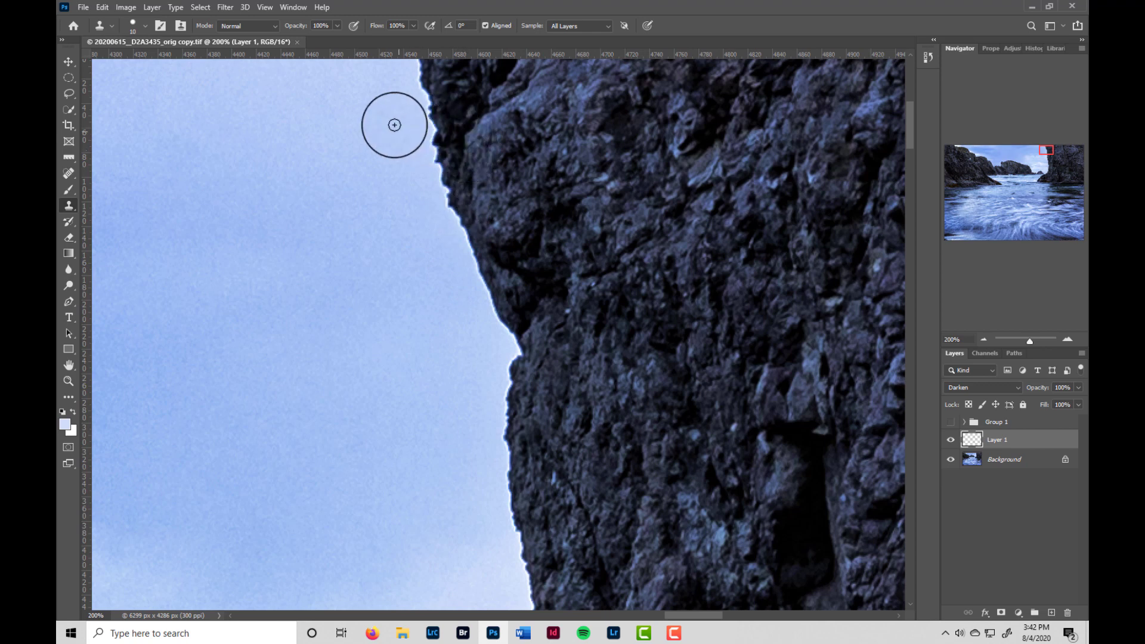
mouse_move(410, 91)
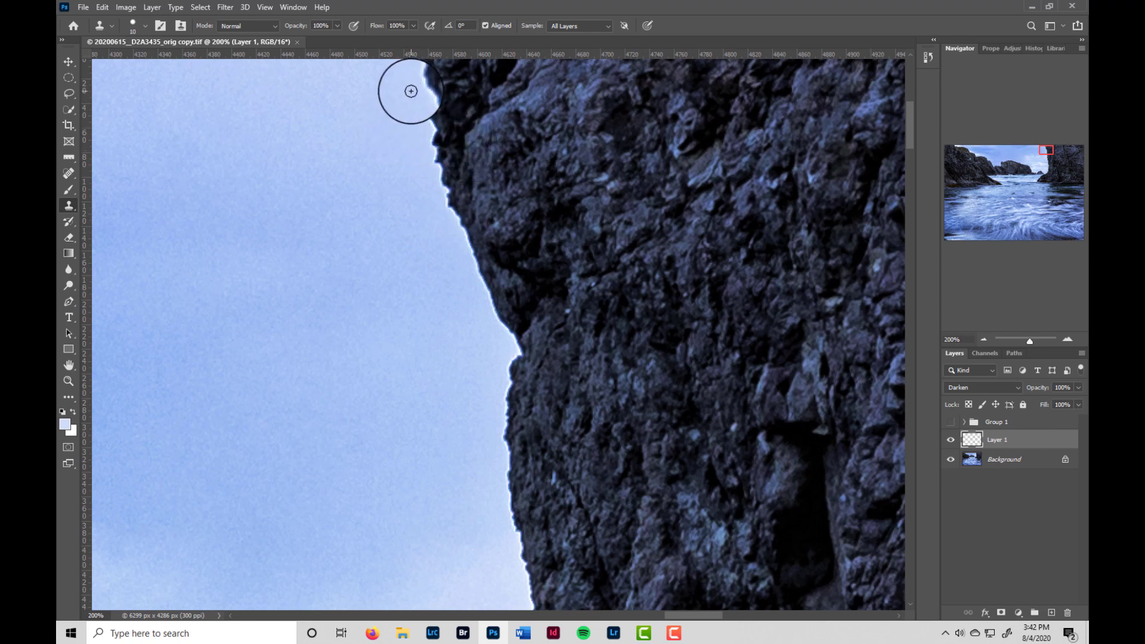
Step: Sample clean sky beside the rock and clone it over the halo along the upper edge
click(981, 387)
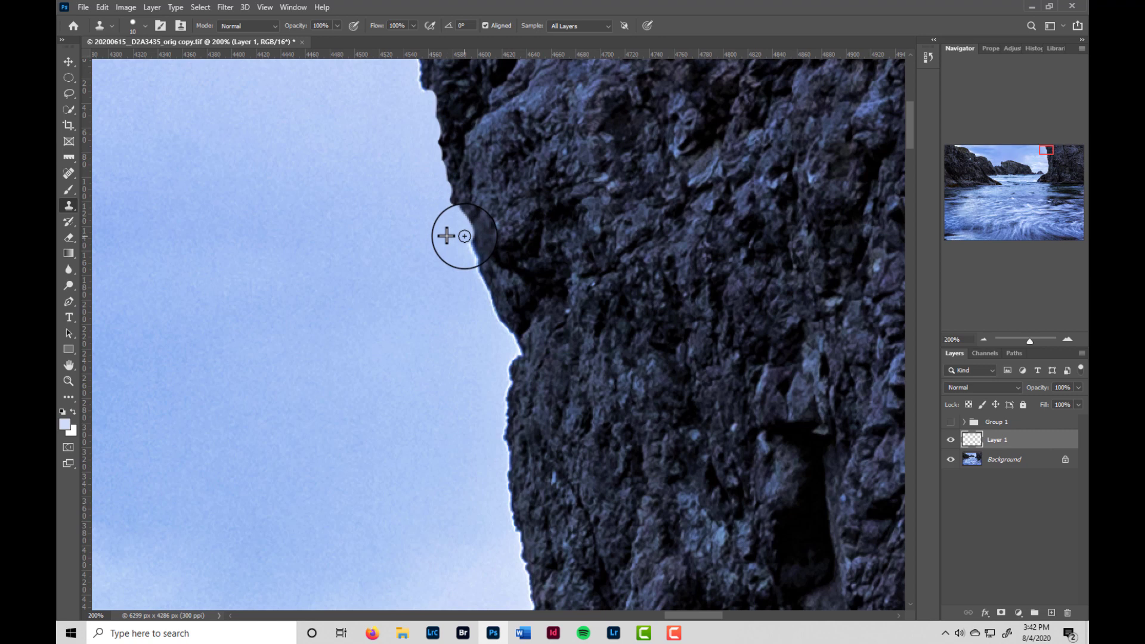
drag(457, 238, 438, 65)
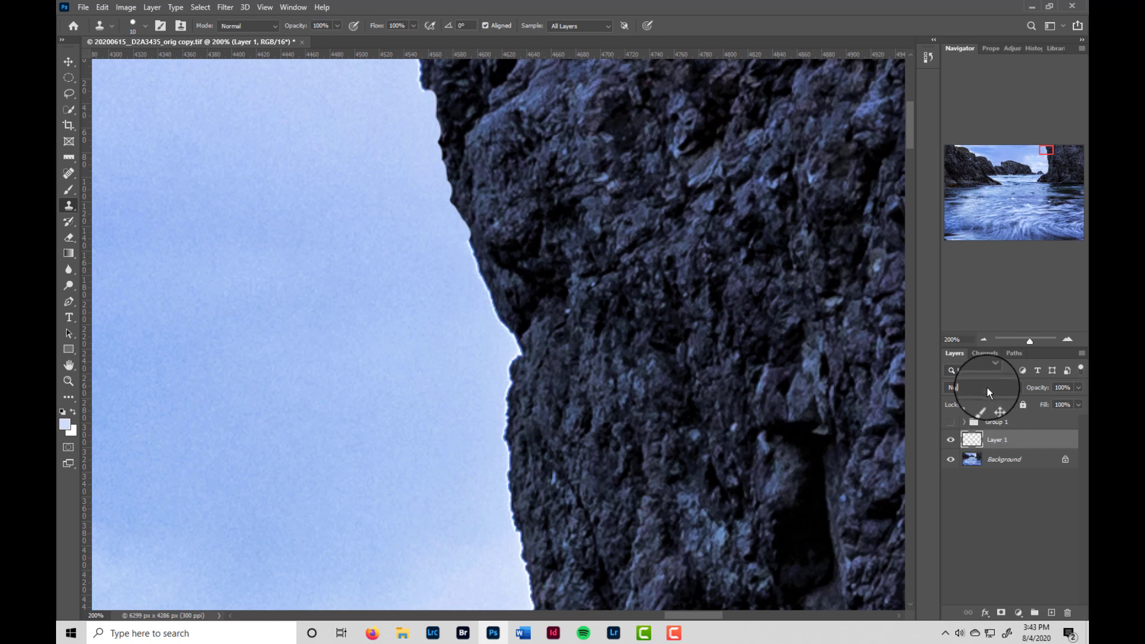
Step: Switch Layer 1 to Darken blending and toggle its visibility to compare with the original
click(980, 387)
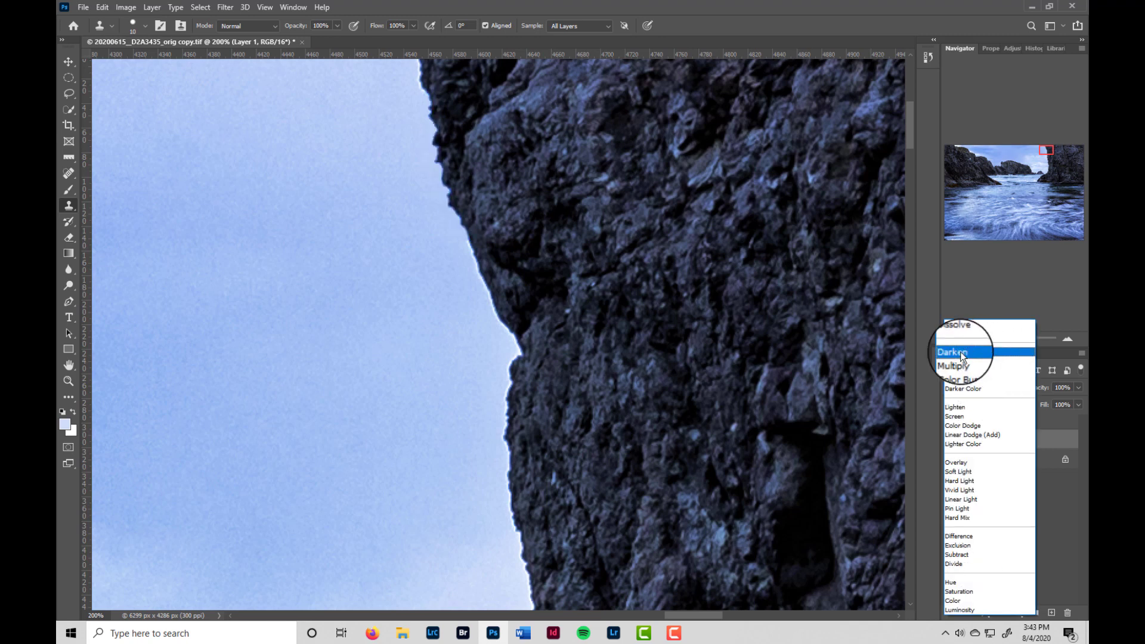
click(953, 351)
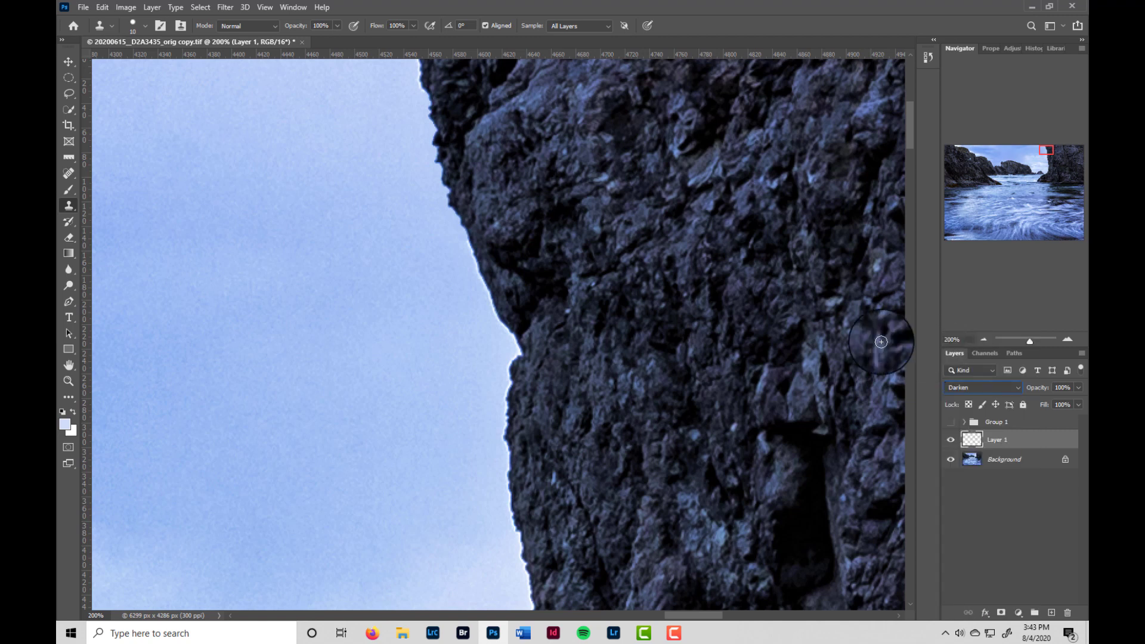
click(951, 440)
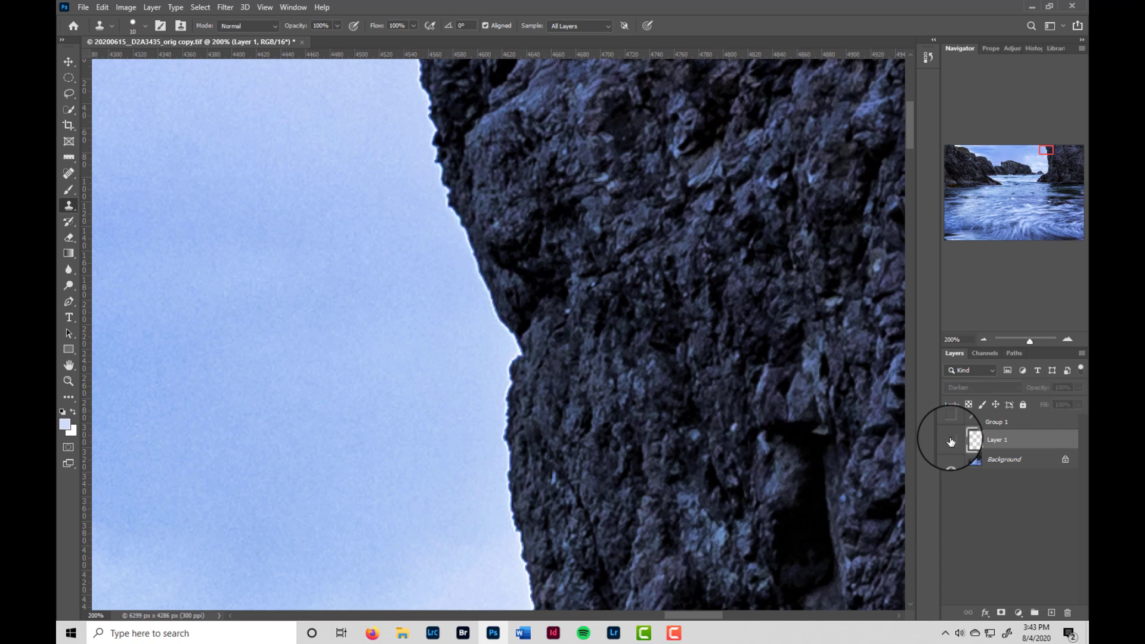
click(951, 439)
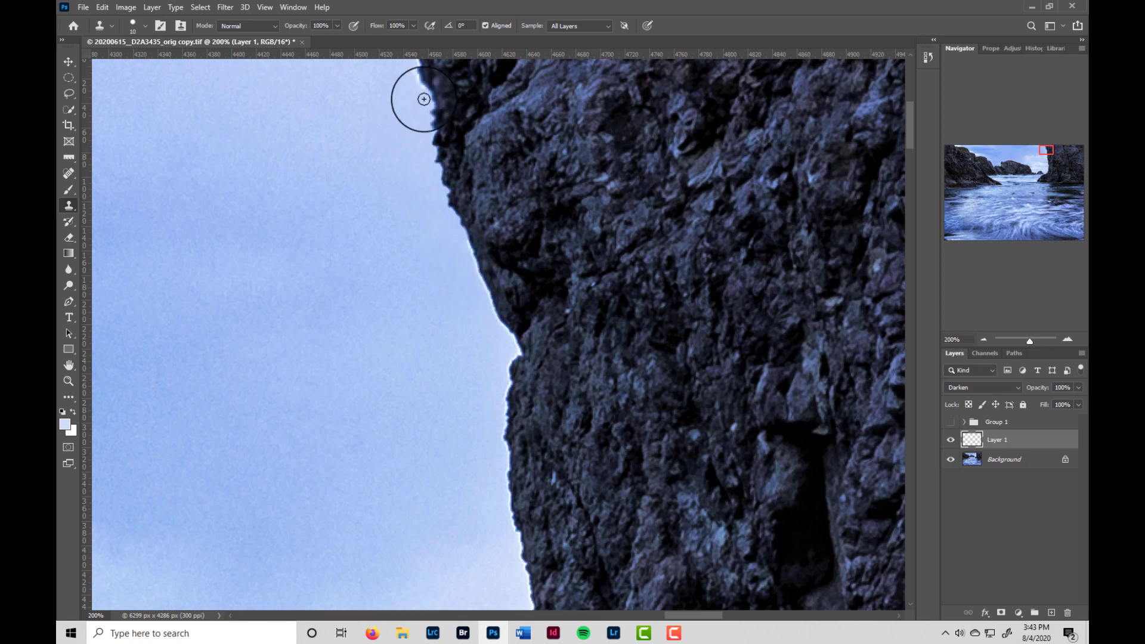
Step: Clone sky over the halo at the rock top and the bright speck on the middle edge
drag(423, 99, 434, 168)
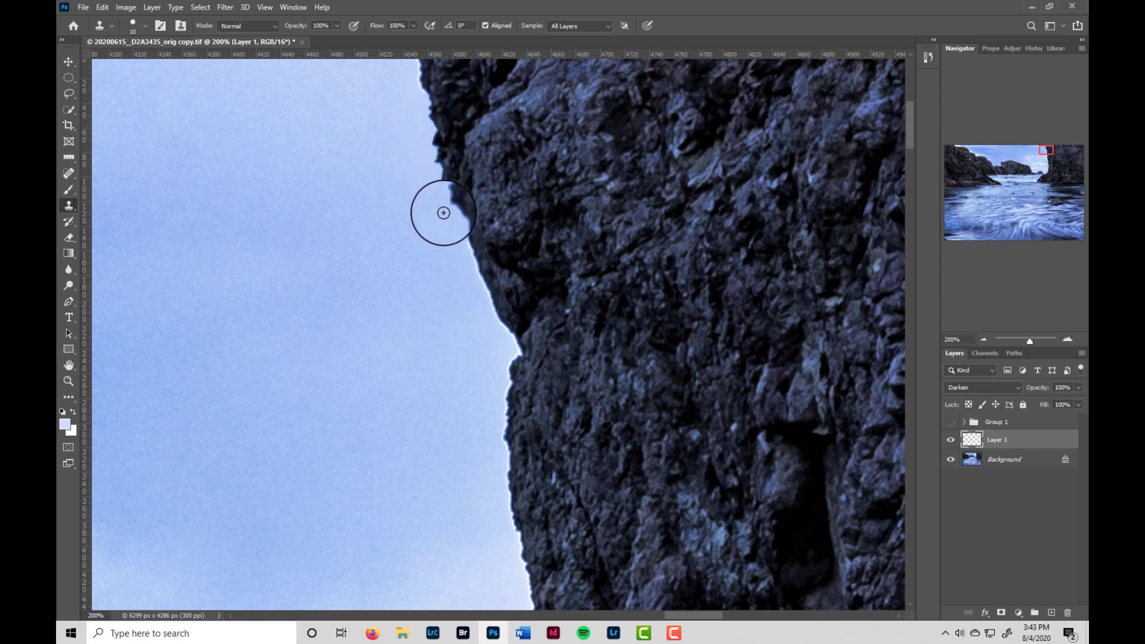
click(444, 212)
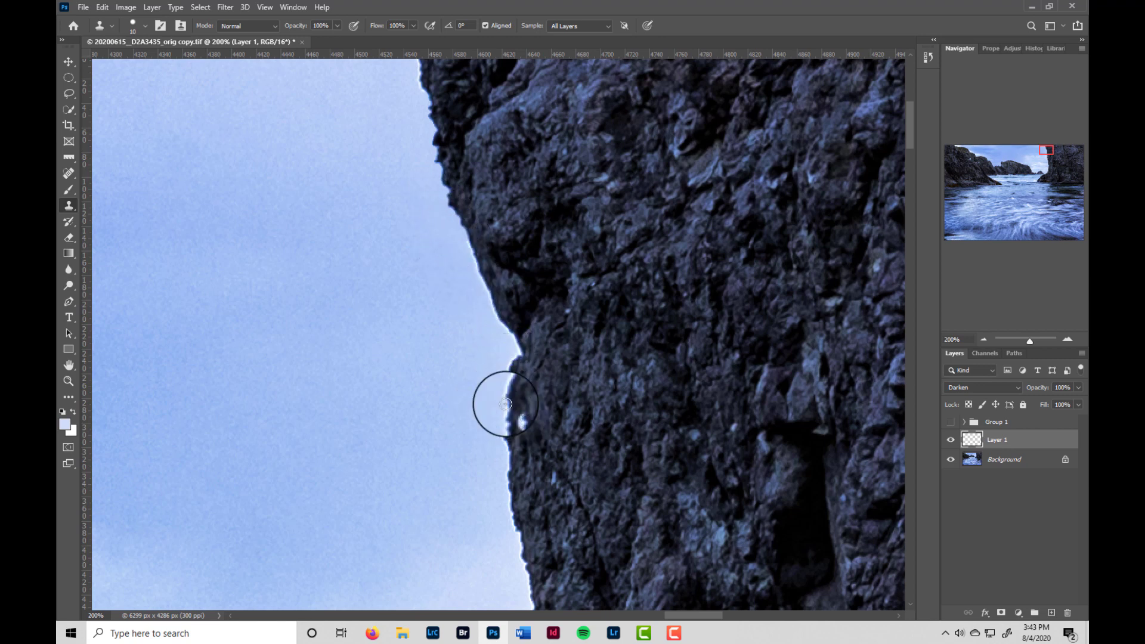
click(506, 391)
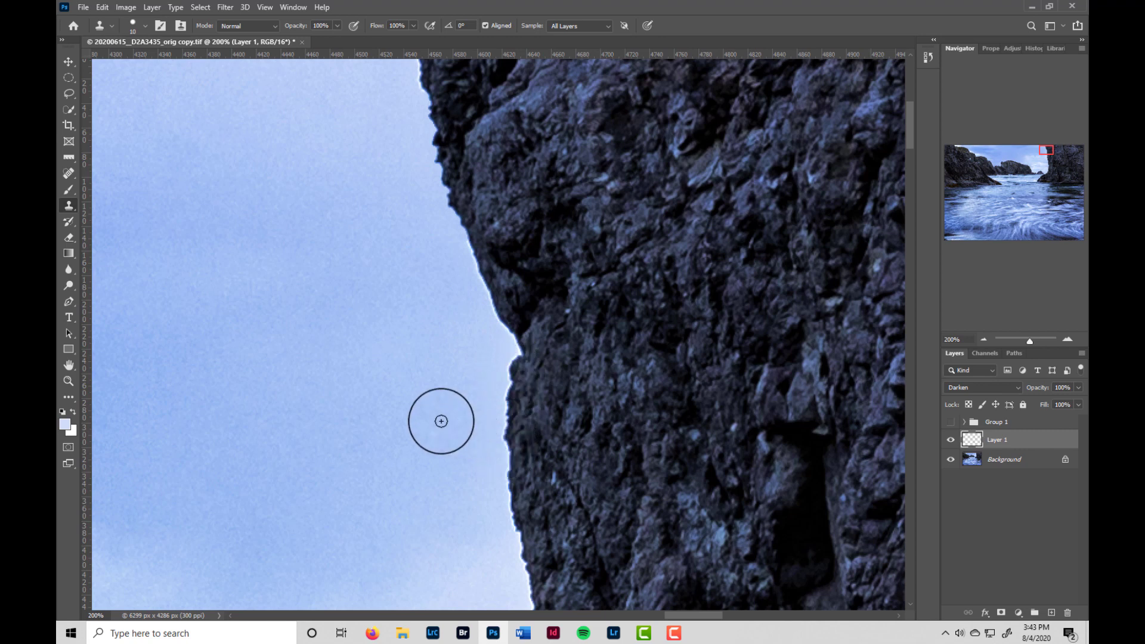
mouse_move(441, 415)
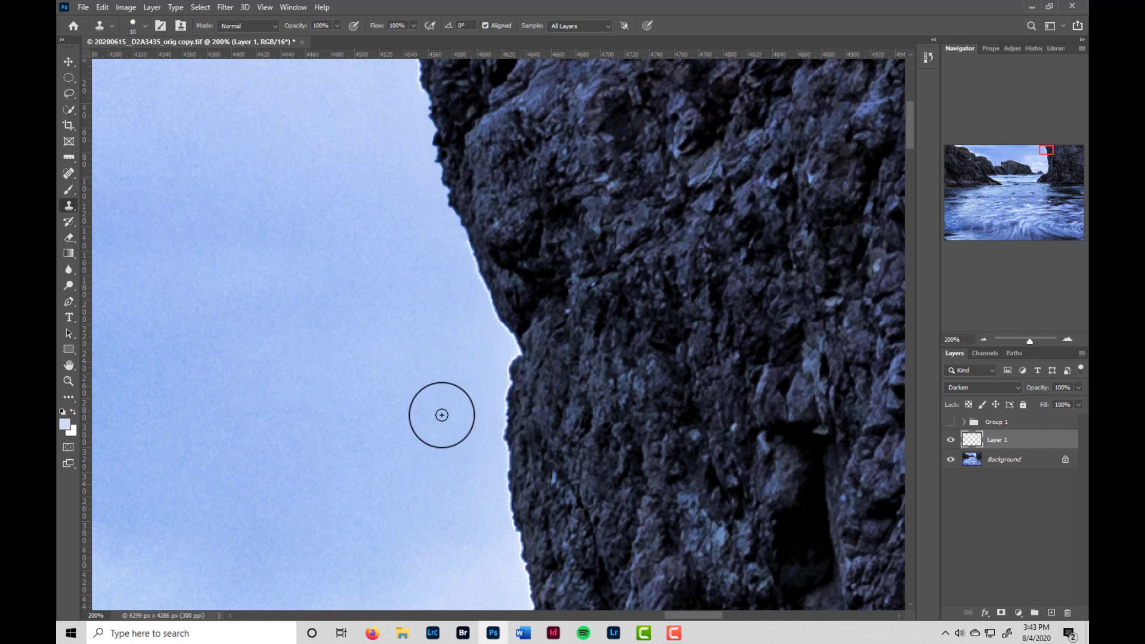